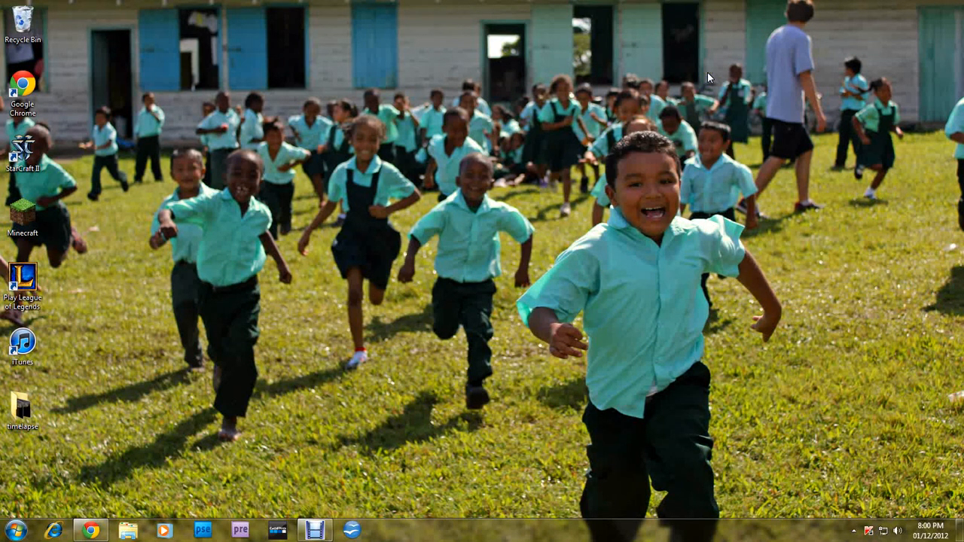
{"action": "mouse_move", "coordinate": [705, 81]}
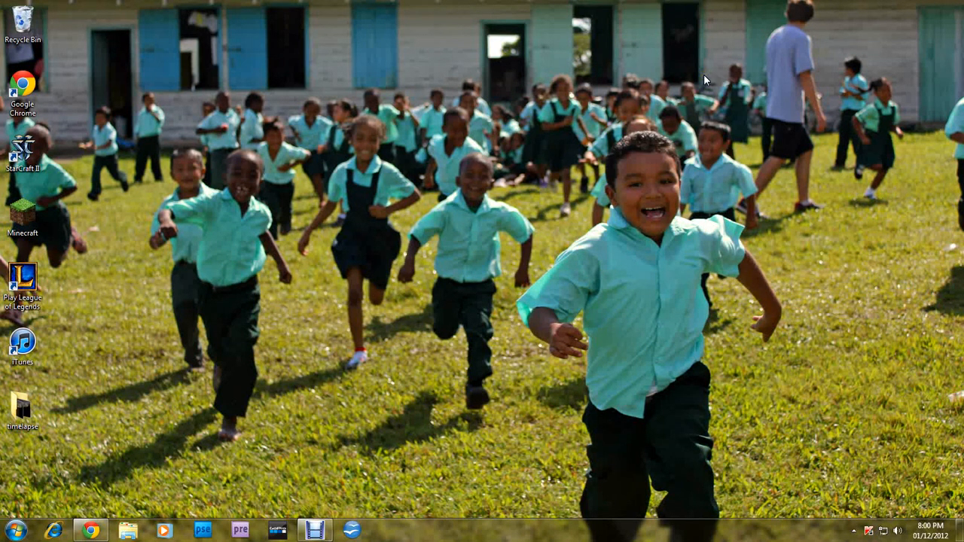
Start Google Chrome from the taskbar so its Bing start page opens.
{"action": "left_click_drag", "start_coordinate": [708, 78], "coordinate": [332, 358]}
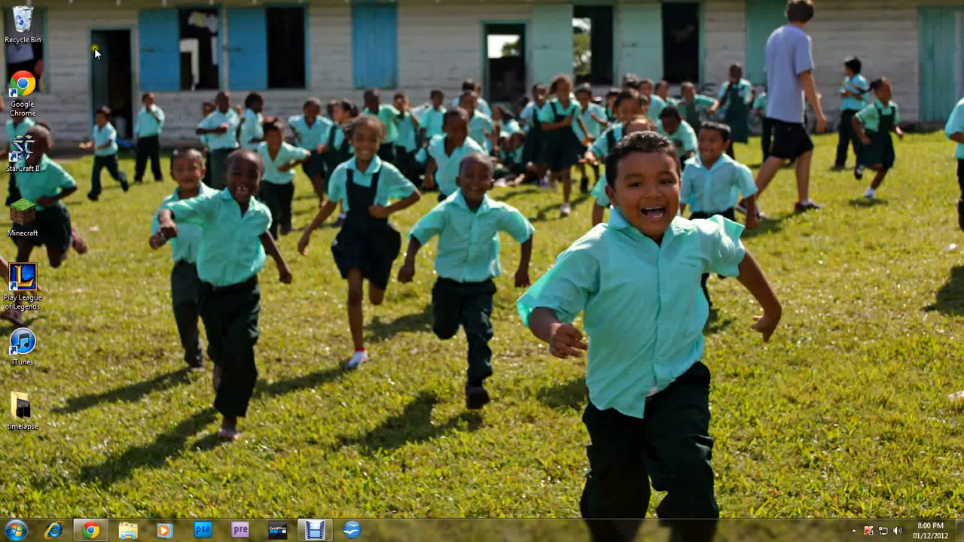
{"action": "mouse_move", "coordinate": [96, 64]}
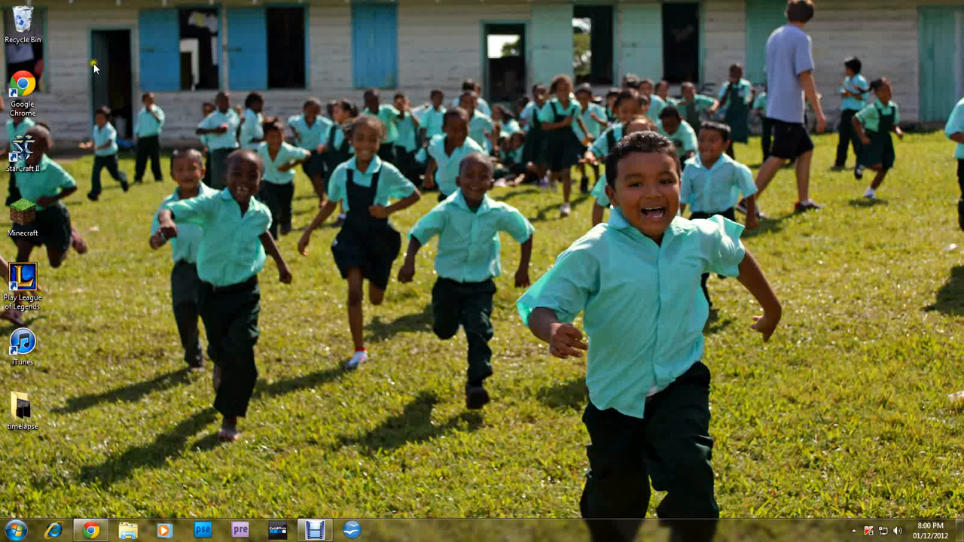
{"action": "mouse_move", "coordinate": [83, 6]}
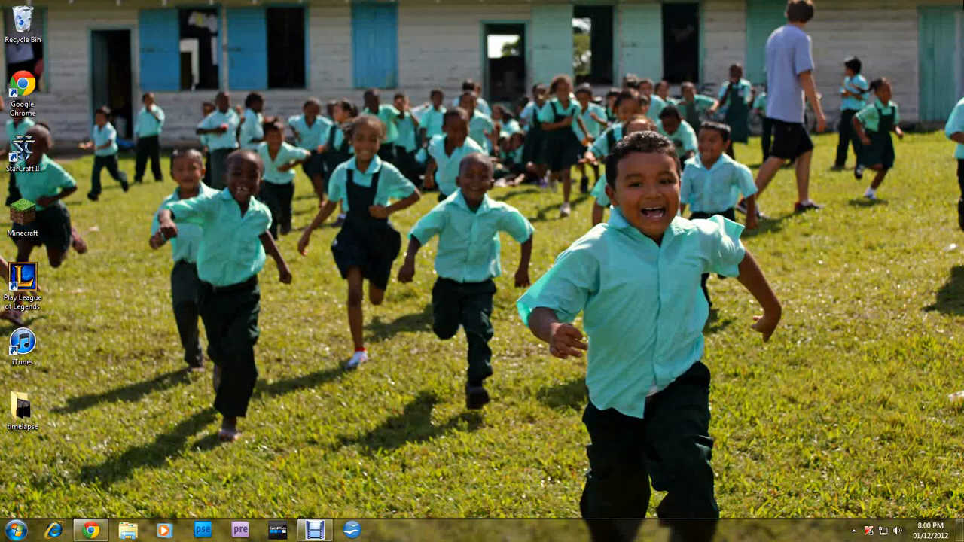
{"action": "mouse_move", "coordinate": [42, 476]}
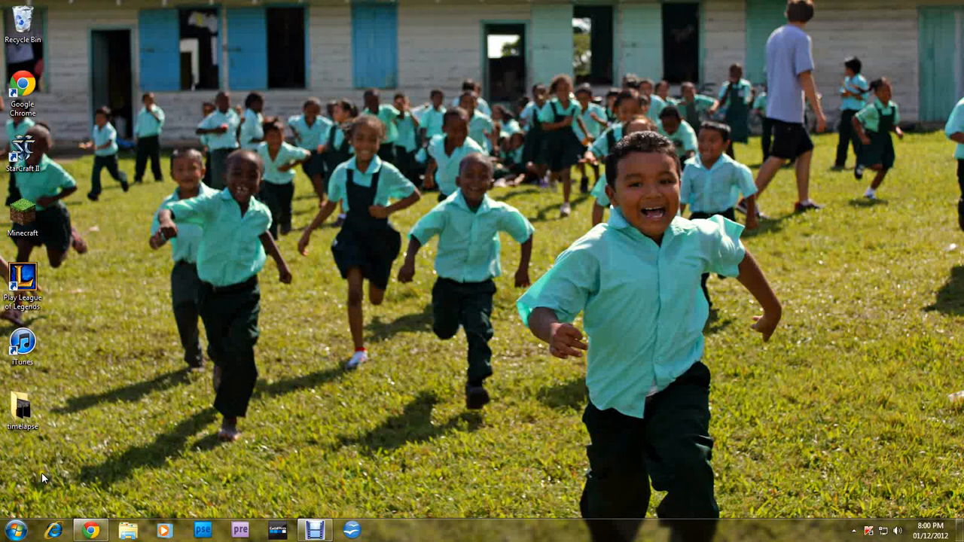
{"action": "mouse_move", "coordinate": [63, 6]}
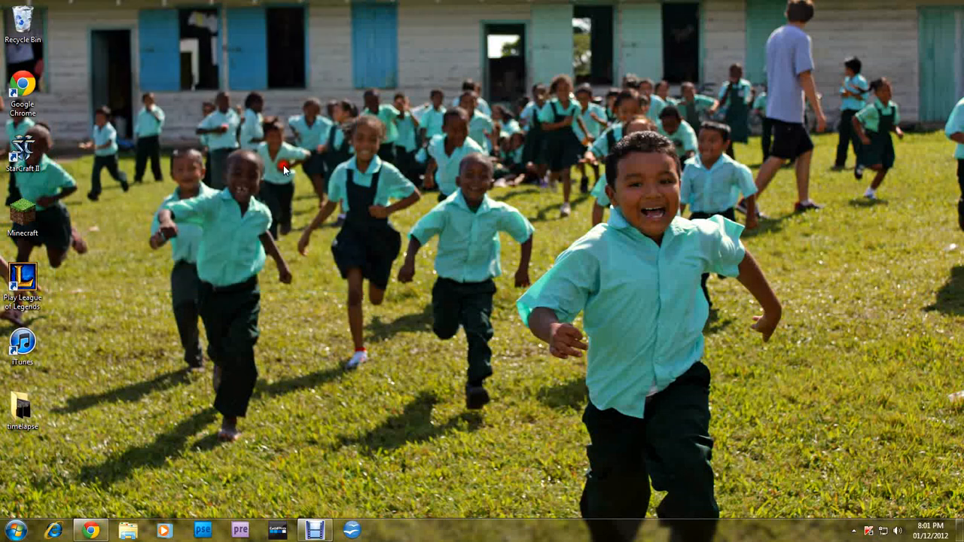
{"action": "mouse_move", "coordinate": [98, 23]}
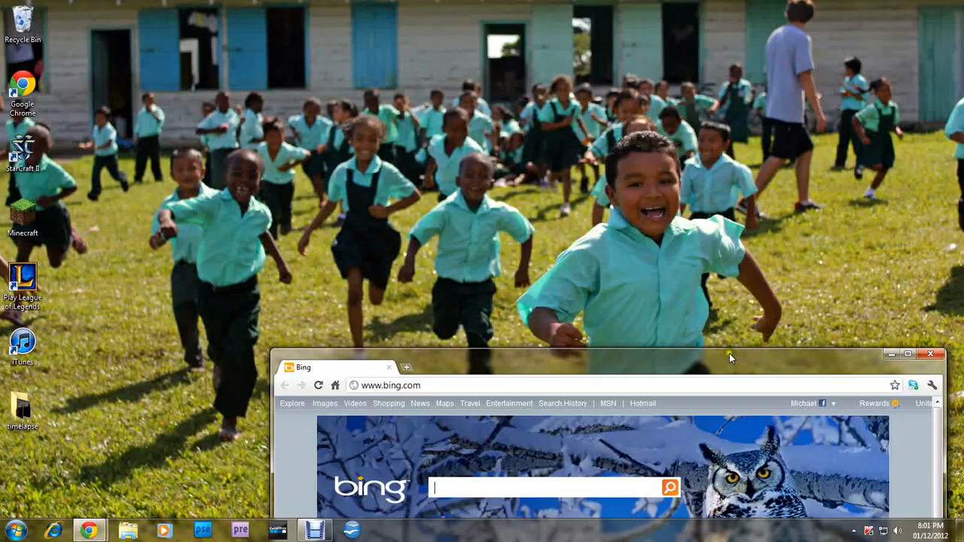
Maximize Chrome, reach GoPro's CineForm Studio download page and expand the Select Platform choice.
{"action": "left_click", "coordinate": [907, 354]}
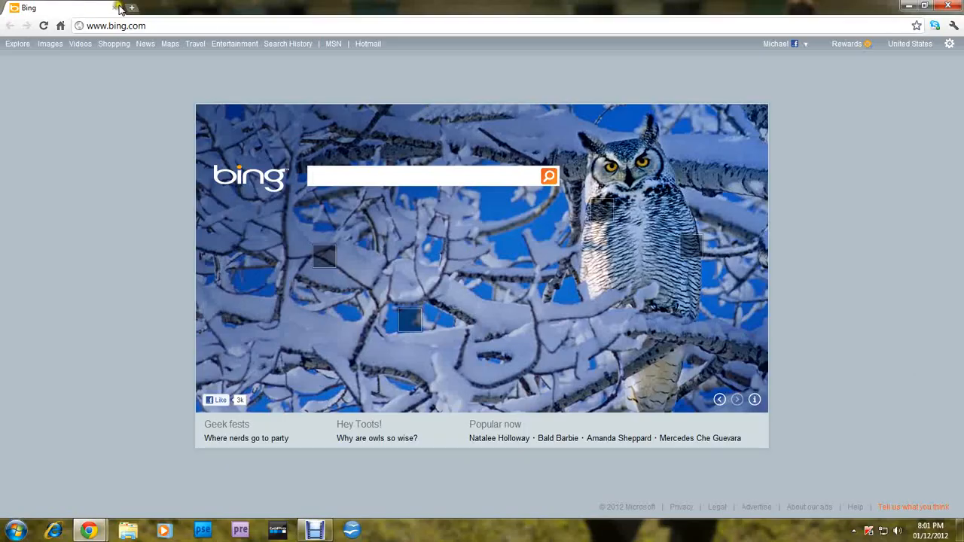
{"action": "left_click", "coordinate": [132, 7]}
{"action": "type", "text": "gopro.com/3d-cineform-studio-software-download/"}
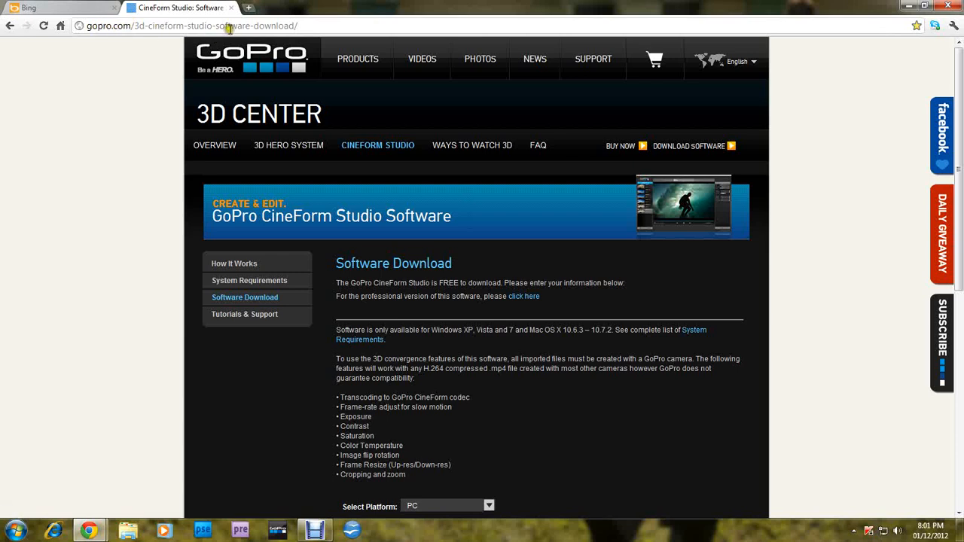
{"action": "mouse_move", "coordinate": [74, 142]}
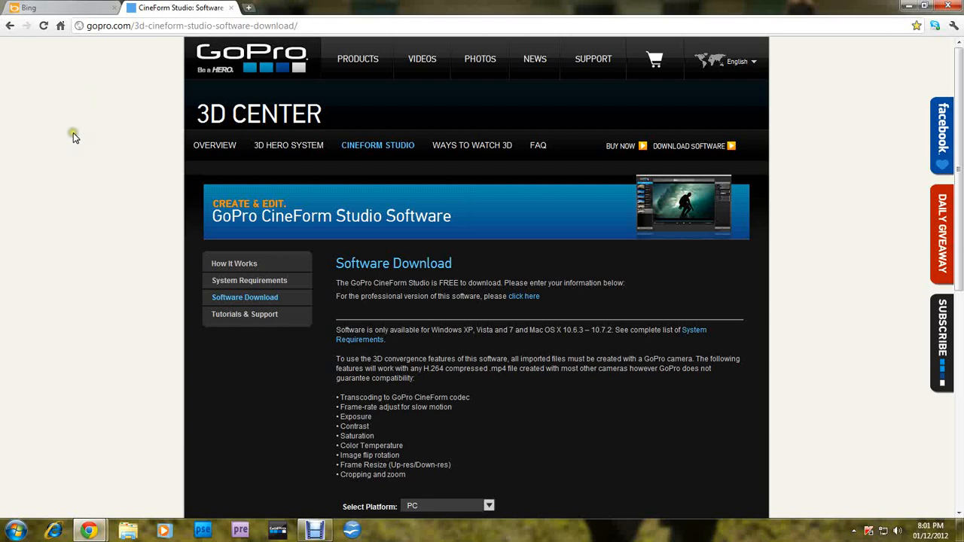
{"action": "scroll", "scroll_direction": "down", "scroll_amount": 3}
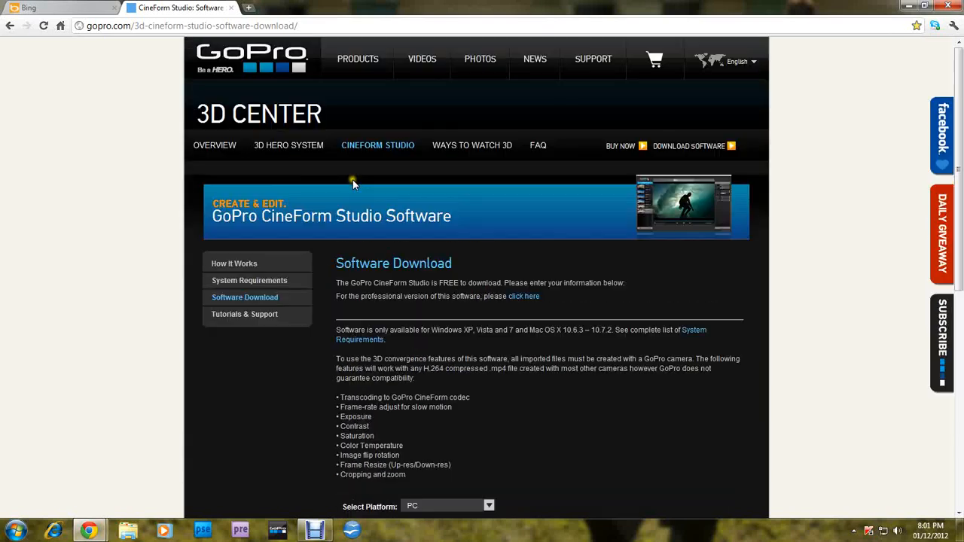
{"action": "scroll", "scroll_direction": "down", "scroll_amount": 3}
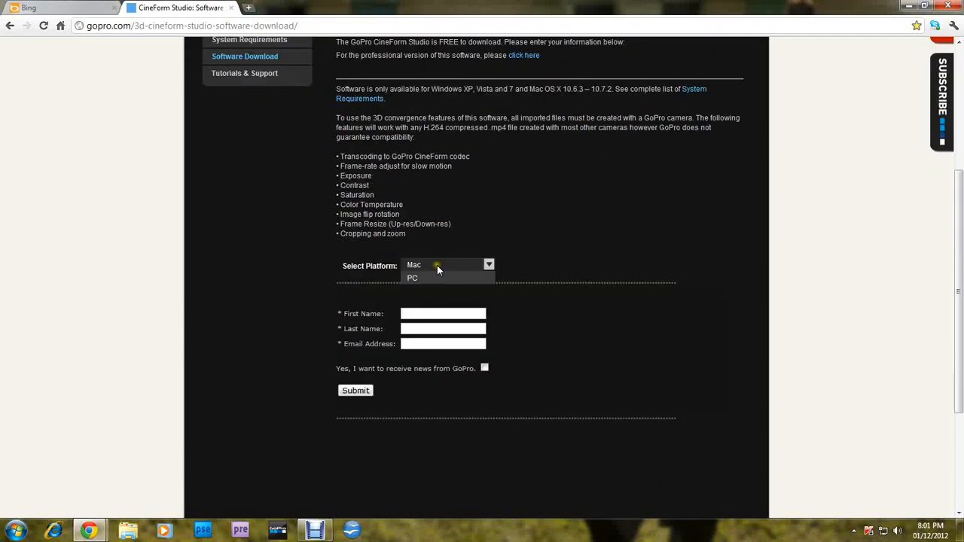
{"action": "left_click", "coordinate": [413, 278]}
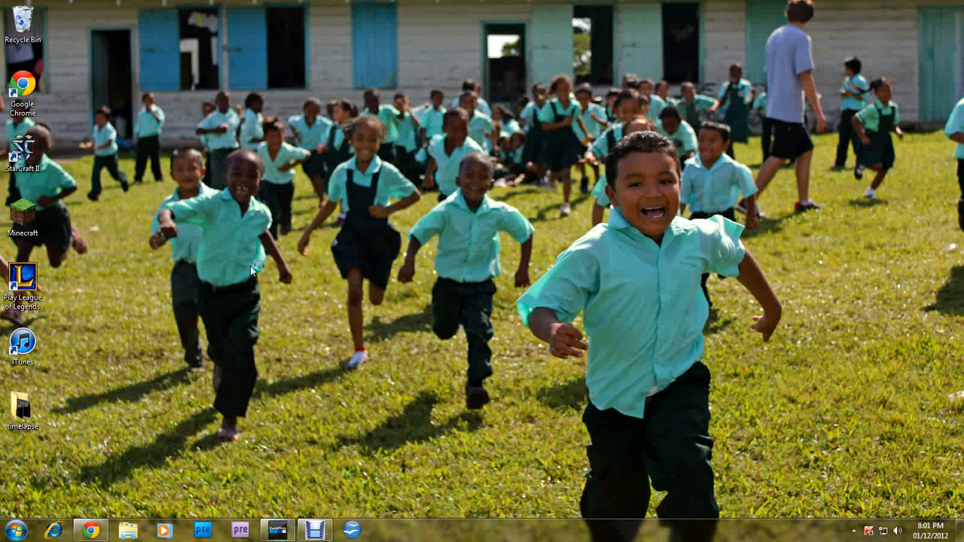
{"action": "mouse_move", "coordinate": [235, 294]}
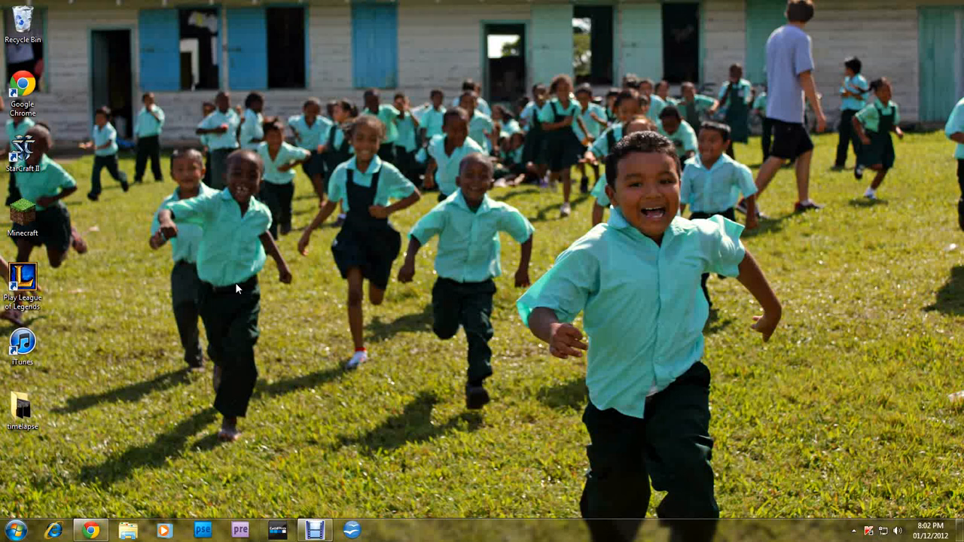
{"action": "mouse_move", "coordinate": [338, 486]}
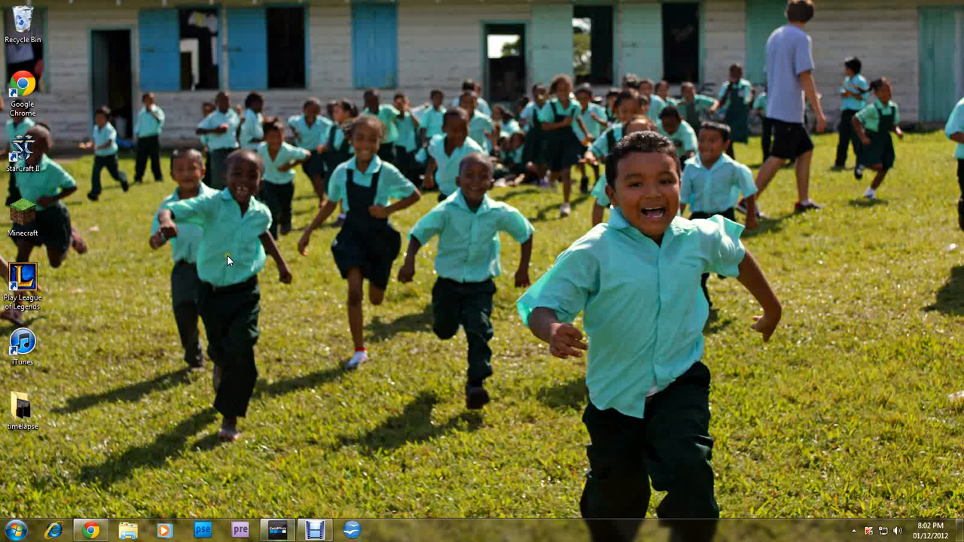
{"action": "mouse_move", "coordinate": [657, 164]}
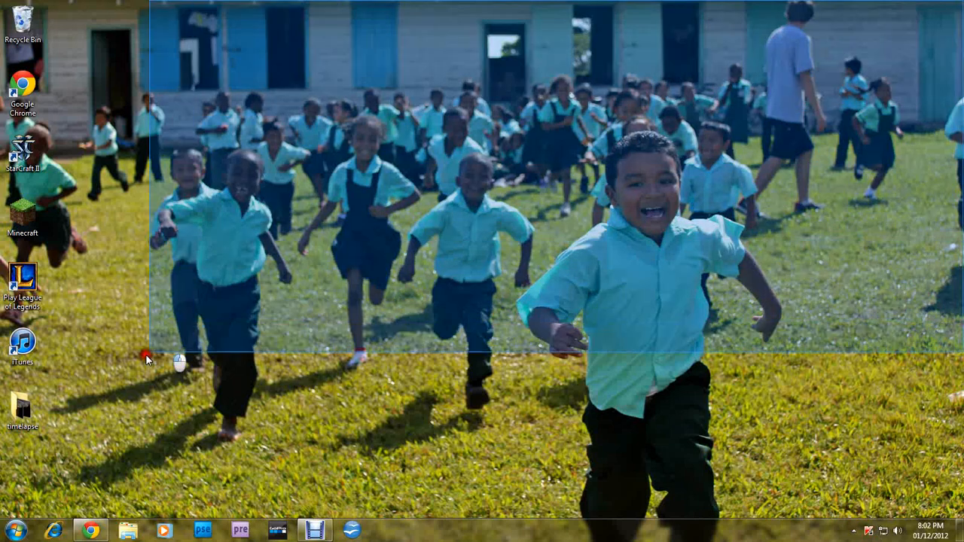
Bring CineForm Studio up full screen at the Import & Convert step, briefly checking the File menu.
{"action": "left_click", "coordinate": [278, 530]}
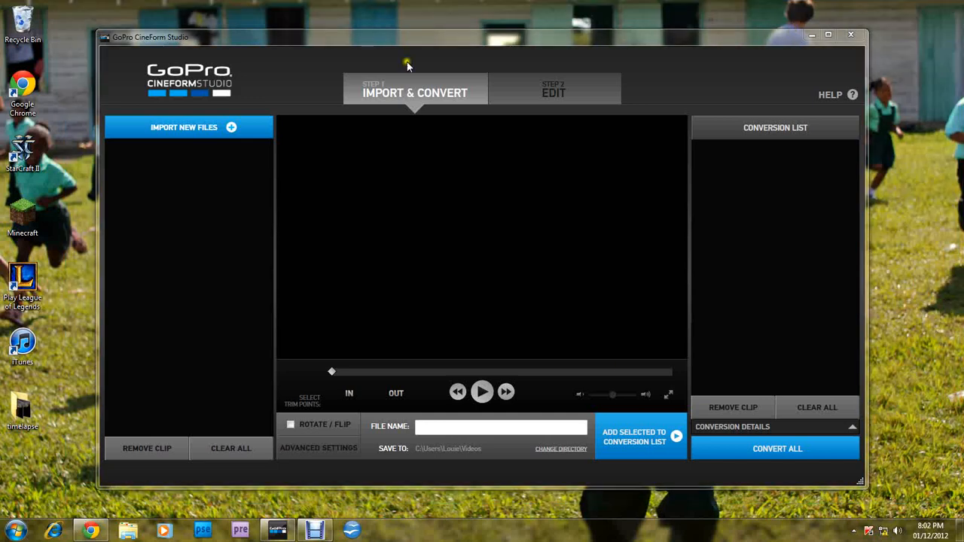
{"action": "left_click_drag", "start_coordinate": [407, 36], "coordinate": [238, 18]}
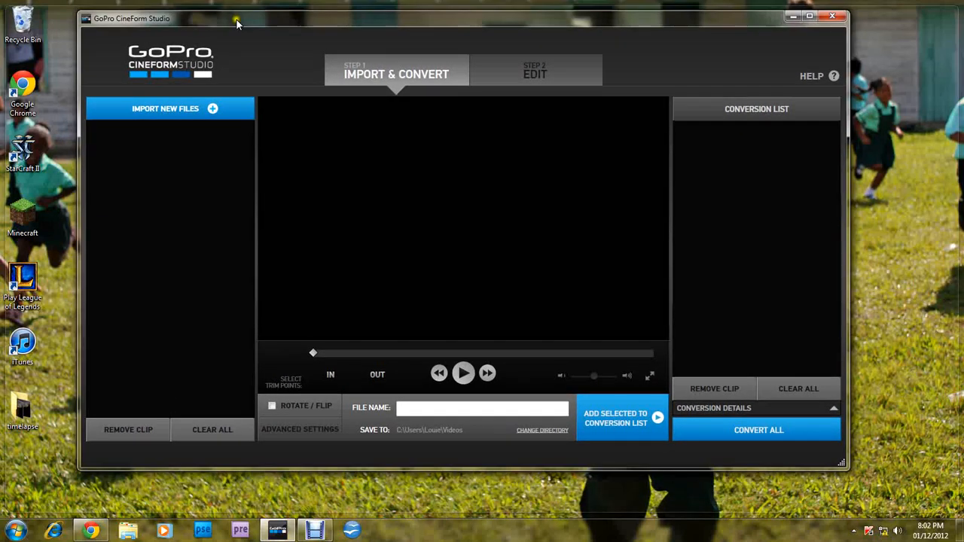
{"action": "left_click", "coordinate": [808, 15]}
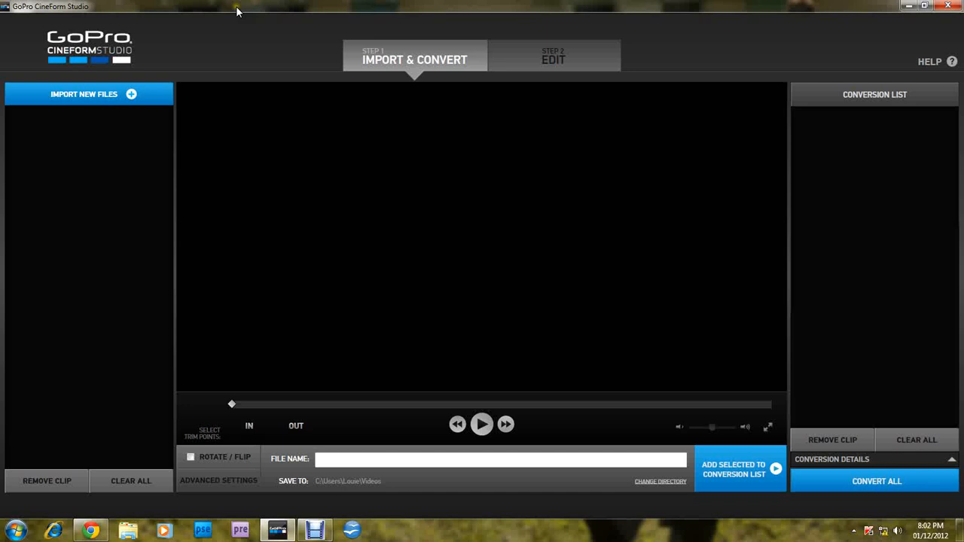
{"action": "left_click", "coordinate": [9, 19]}
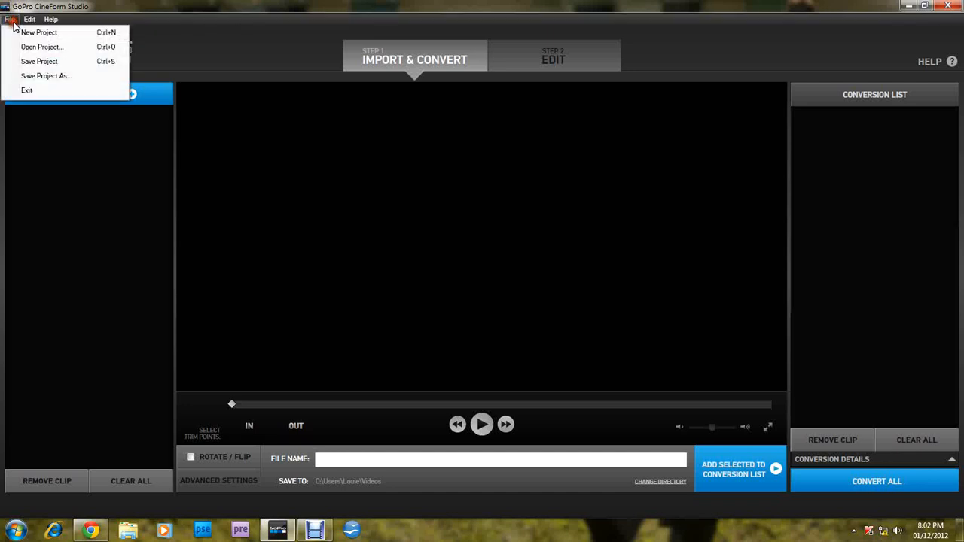
{"action": "left_click", "coordinate": [51, 18]}
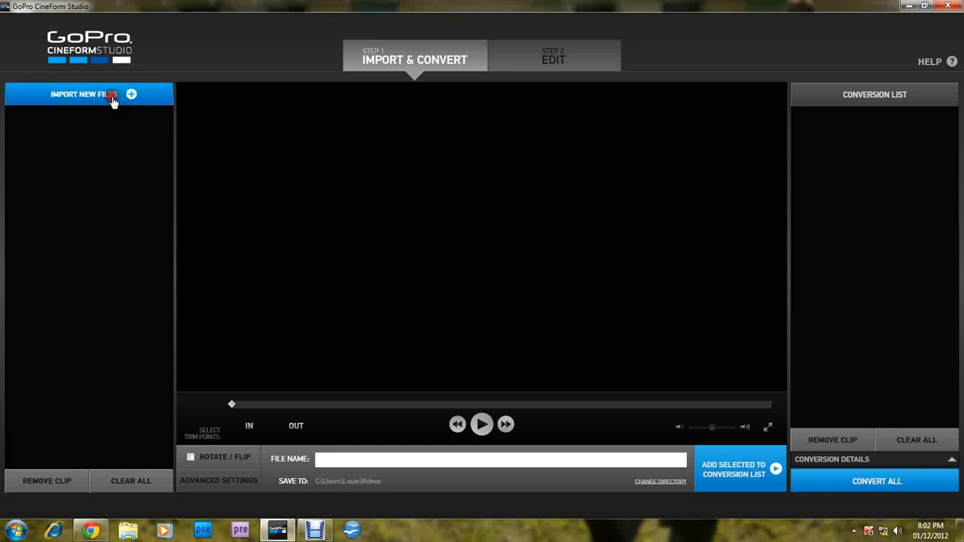
Import the GOPR0008 MP4 clip from the GoPro videos folder into the import list.
{"action": "left_click", "coordinate": [83, 94]}
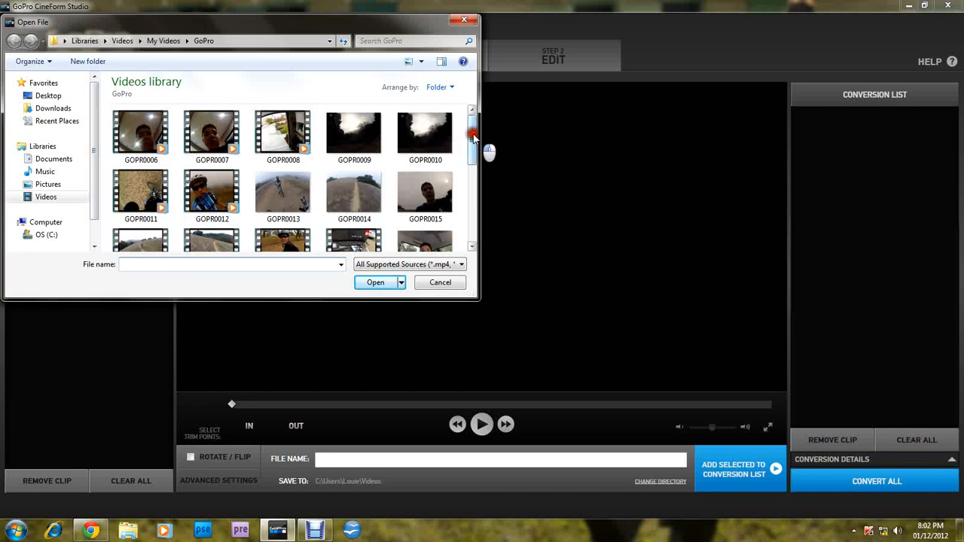
{"action": "scroll", "scroll_direction": "down", "scroll_amount": 3}
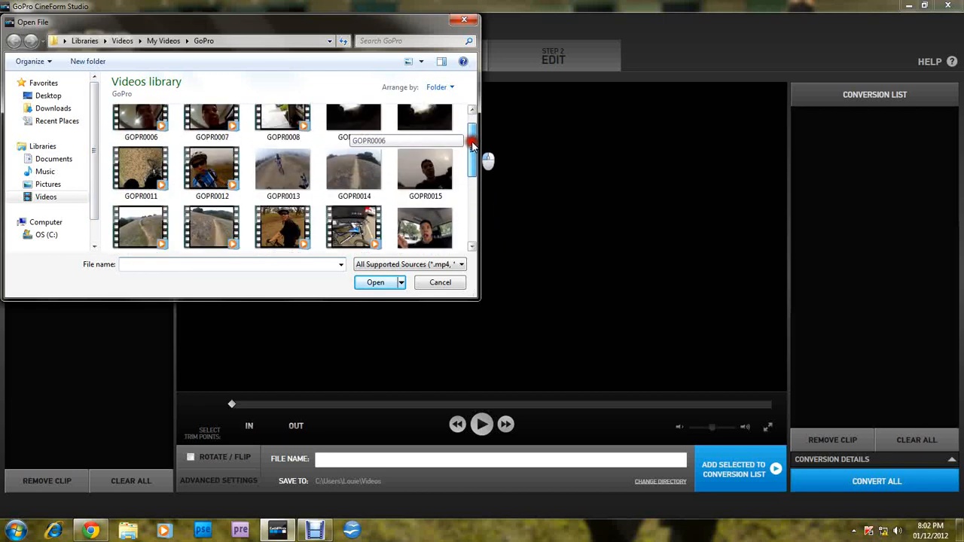
{"action": "scroll", "scroll_direction": "down", "scroll_amount": 3}
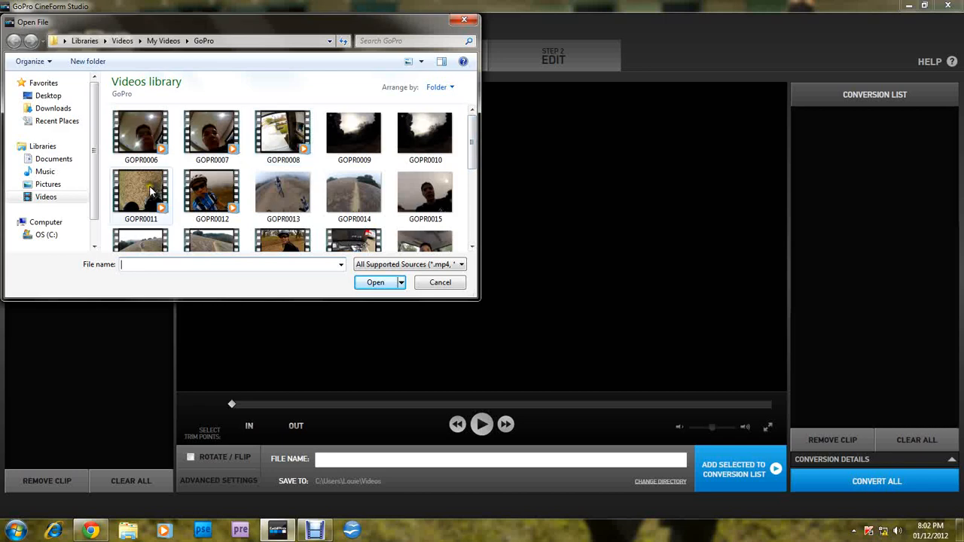
{"action": "left_click", "coordinate": [375, 282]}
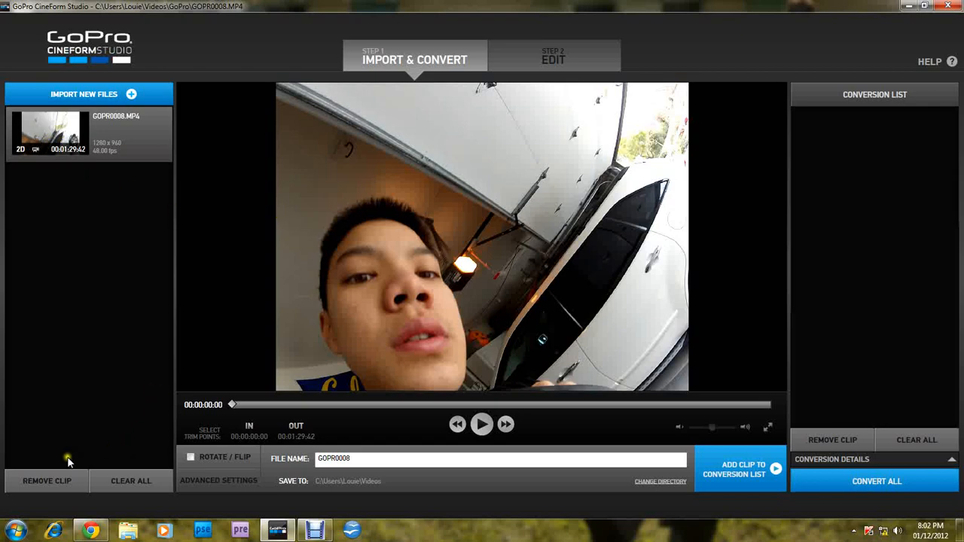
{"action": "mouse_move", "coordinate": [797, 164]}
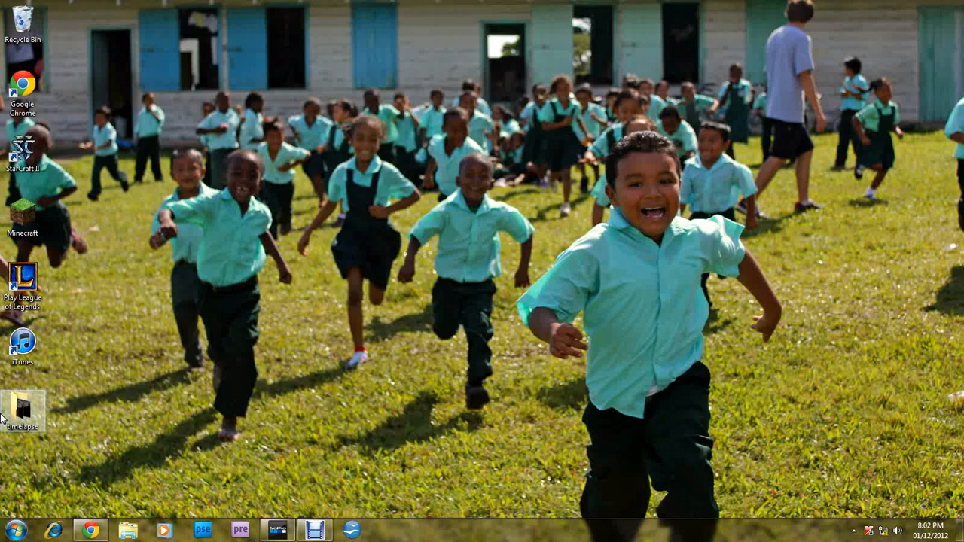
Open the desktop timelapse folder and return to CineForm Studio to bring its JPG frames in.
{"action": "double_click", "coordinate": [23, 407]}
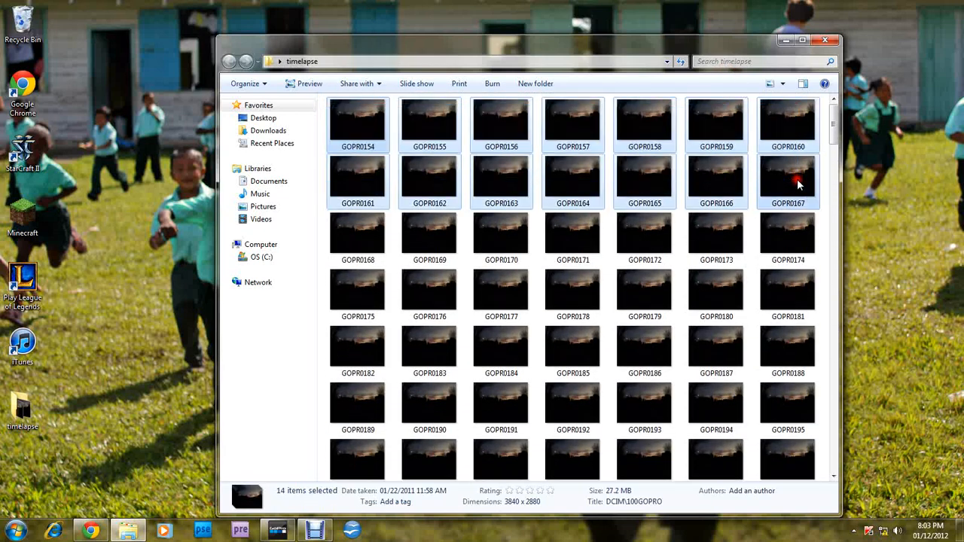
{"action": "left_click", "coordinate": [278, 530]}
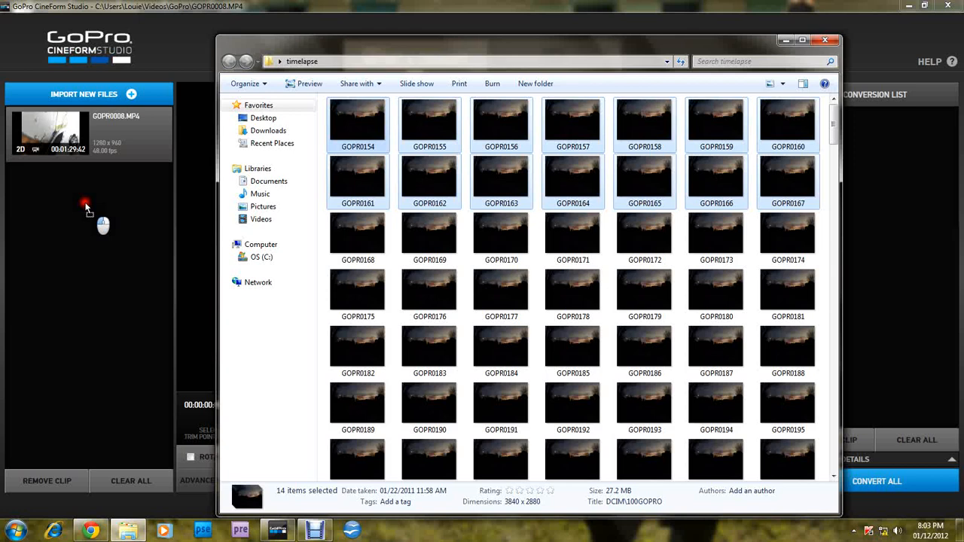
{"action": "mouse_move", "coordinate": [104, 343]}
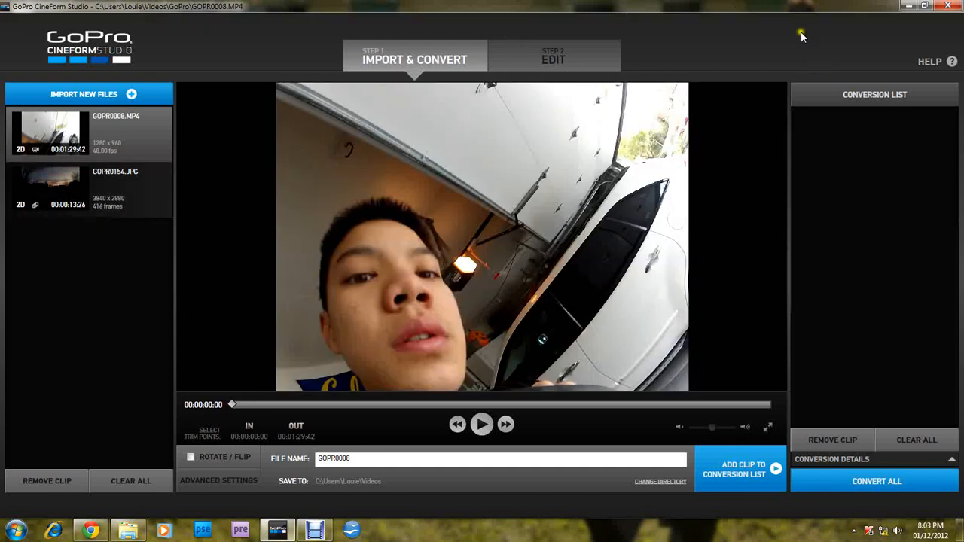
{"action": "mouse_move", "coordinate": [931, 120]}
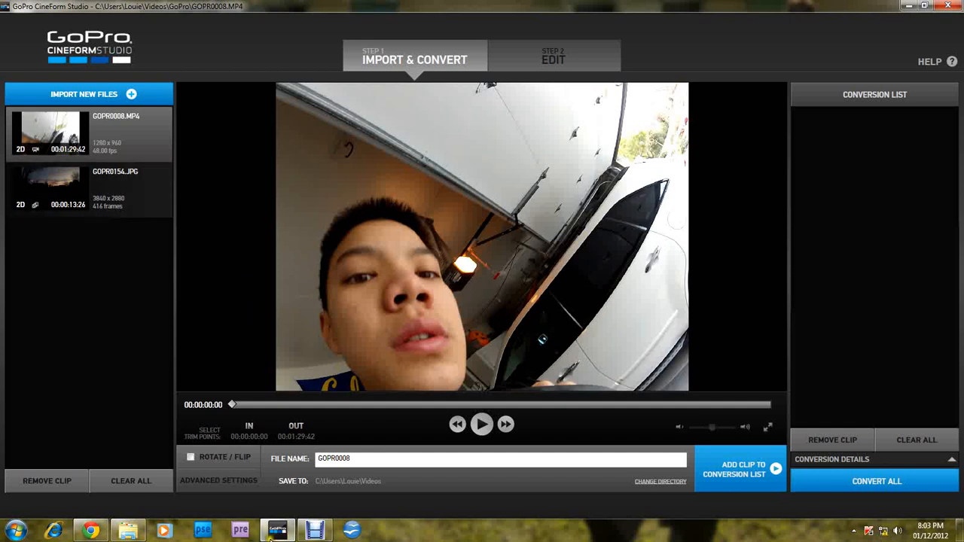
{"action": "mouse_move", "coordinate": [259, 423]}
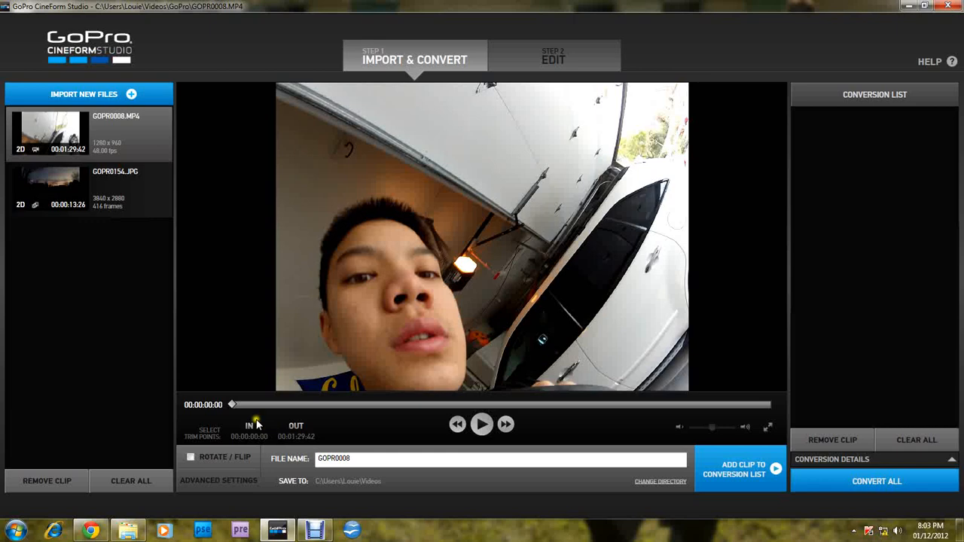
Set the in point at the clip start and the out point near 1:29:30, leaving Rotate/Flip unticked.
{"action": "left_click_drag", "start_coordinate": [232, 403], "coordinate": [352, 404]}
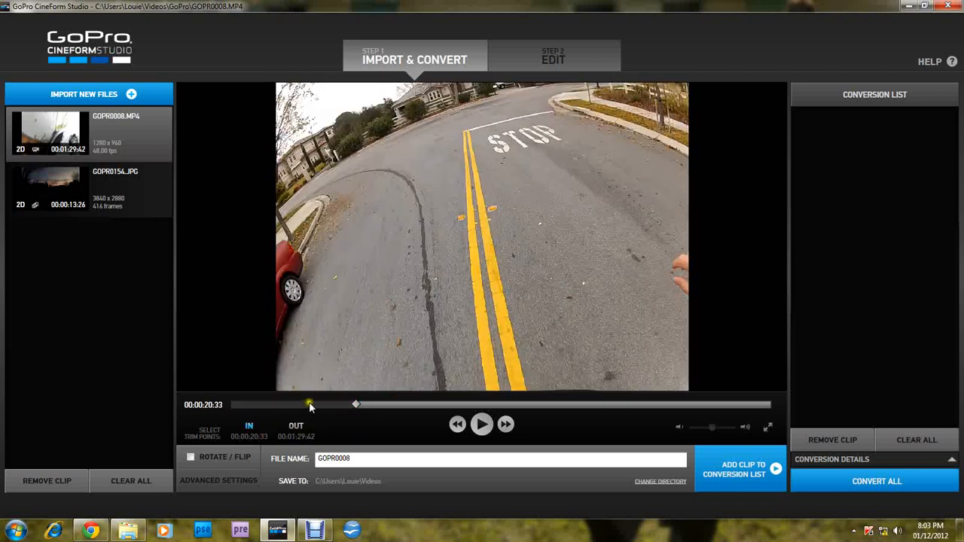
{"action": "left_click_drag", "start_coordinate": [309, 404], "coordinate": [223, 404]}
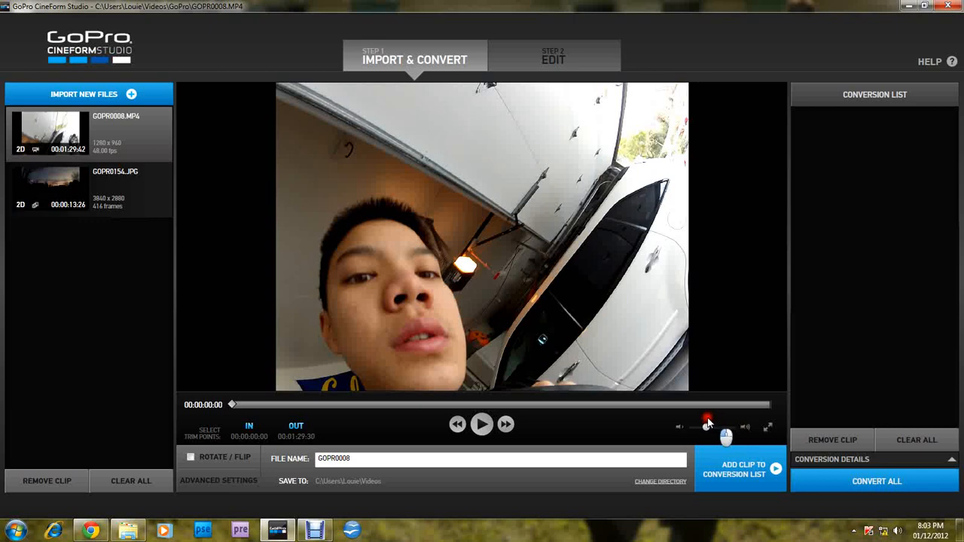
{"action": "left_click_drag", "start_coordinate": [708, 428], "coordinate": [723, 428]}
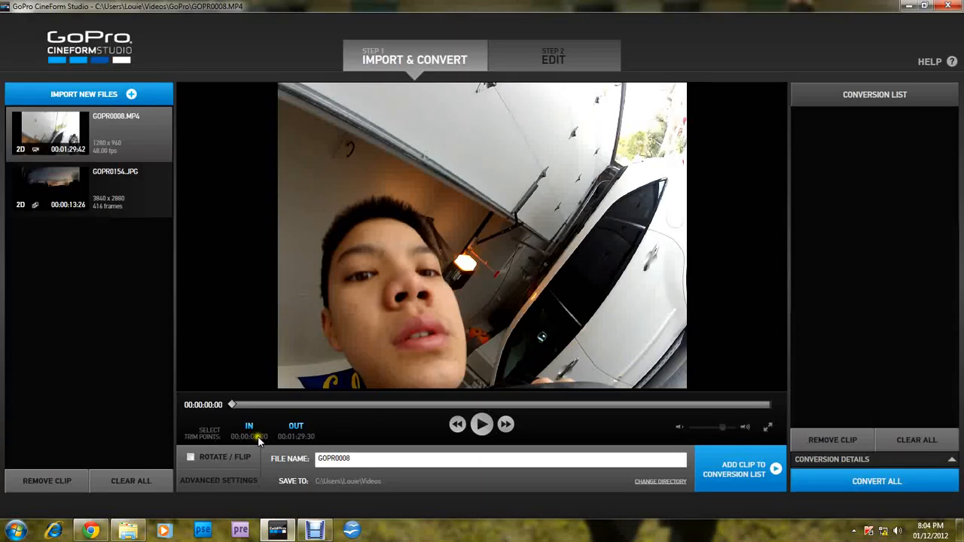
{"action": "left_click", "coordinate": [190, 458]}
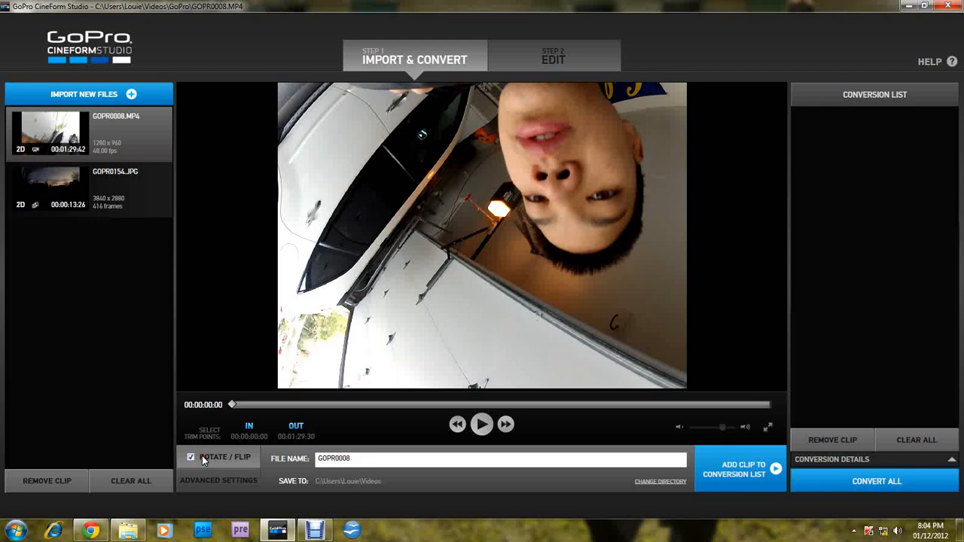
{"action": "left_click", "coordinate": [190, 458]}
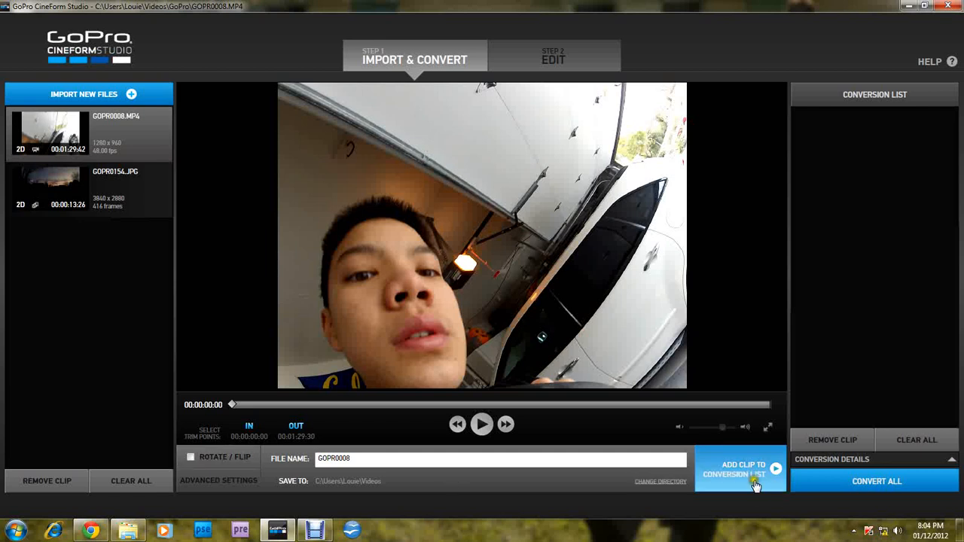
{"action": "left_click", "coordinate": [219, 480]}
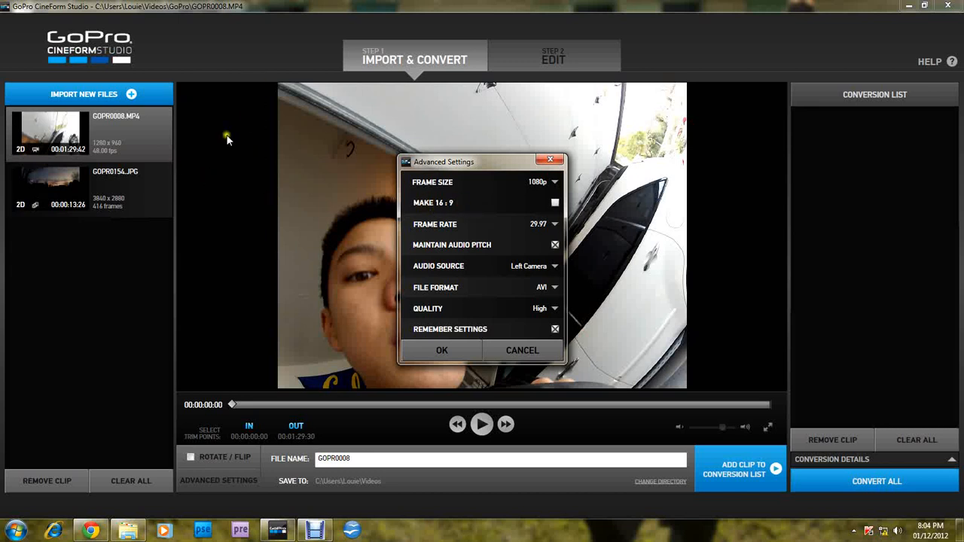
{"action": "left_click", "coordinate": [555, 224]}
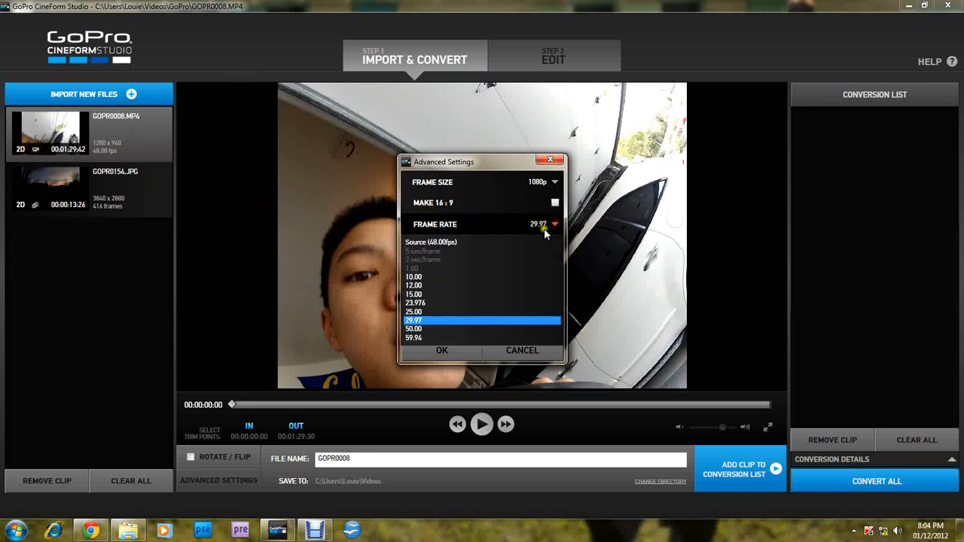
{"action": "mouse_move", "coordinate": [475, 277]}
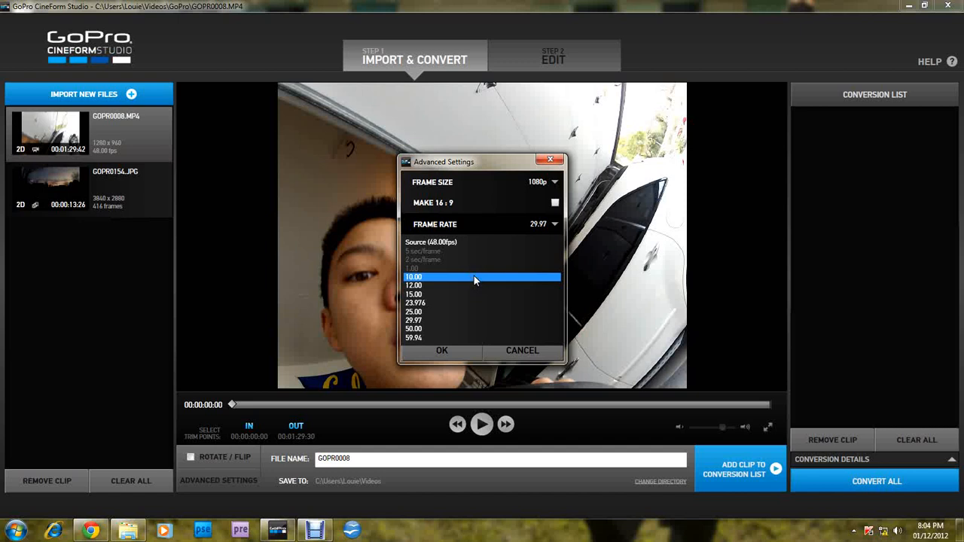
{"action": "mouse_move", "coordinate": [473, 279]}
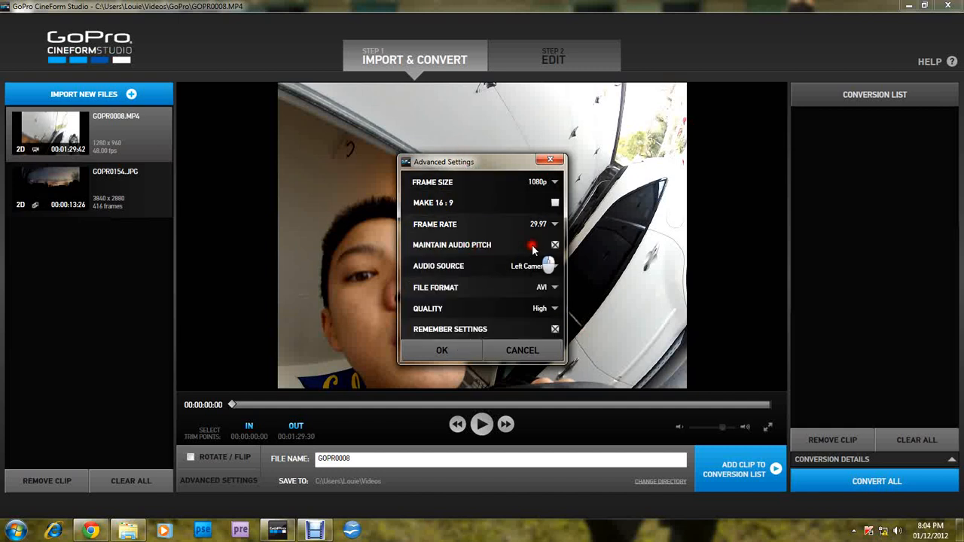
{"action": "left_click", "coordinate": [542, 265]}
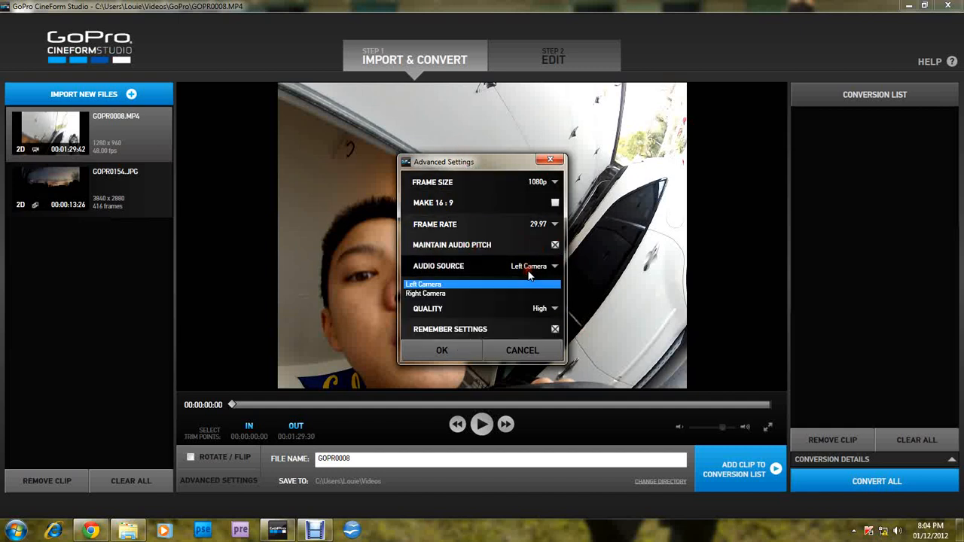
{"action": "mouse_move", "coordinate": [443, 293]}
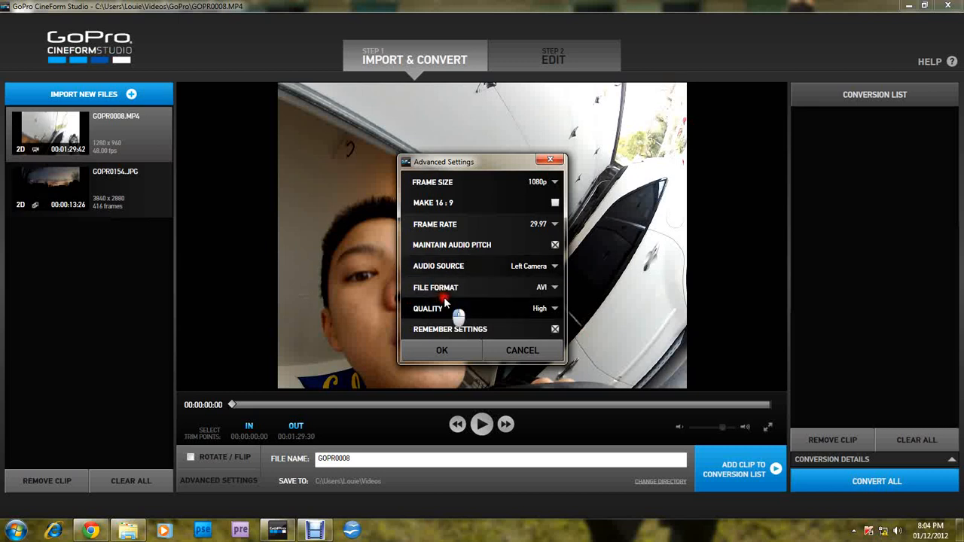
{"action": "left_click", "coordinate": [545, 307]}
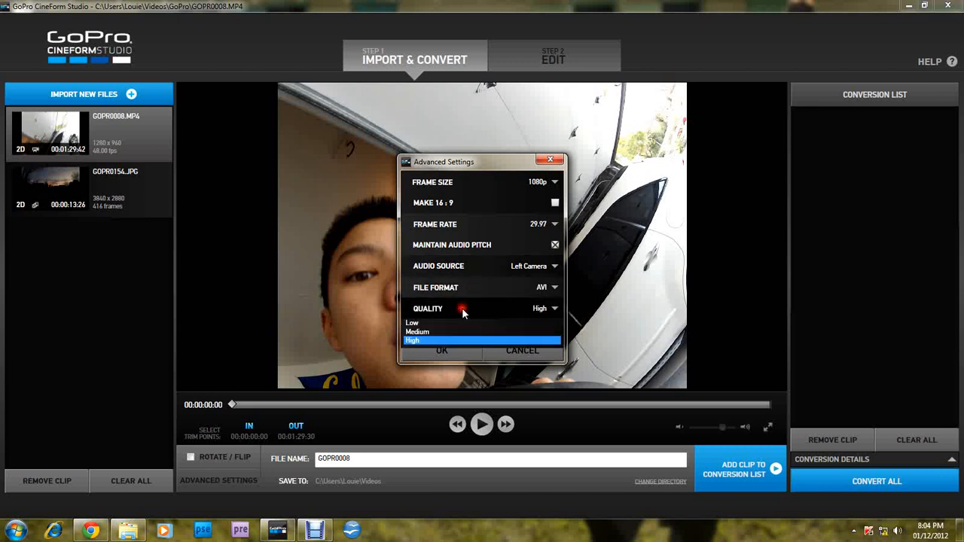
{"action": "left_click", "coordinate": [412, 340]}
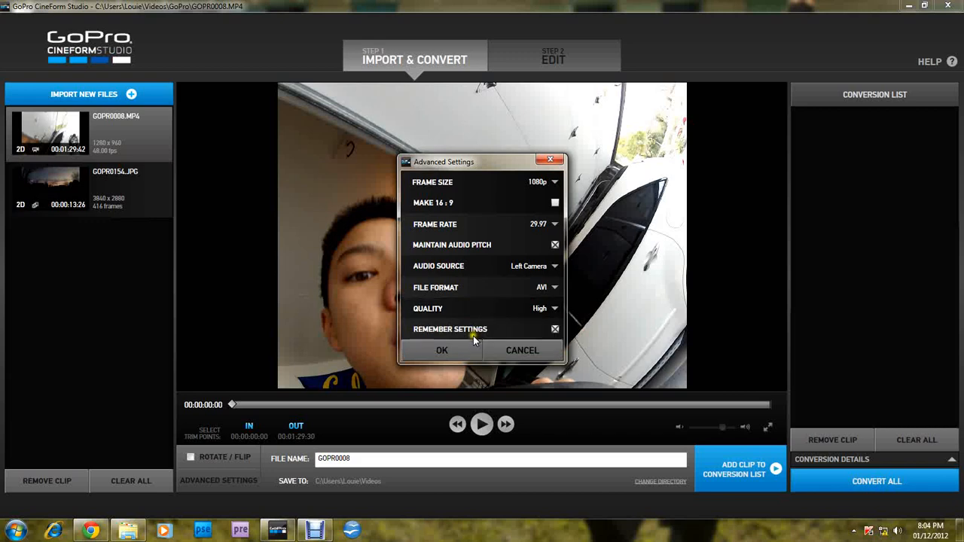
{"action": "left_click", "coordinate": [441, 350]}
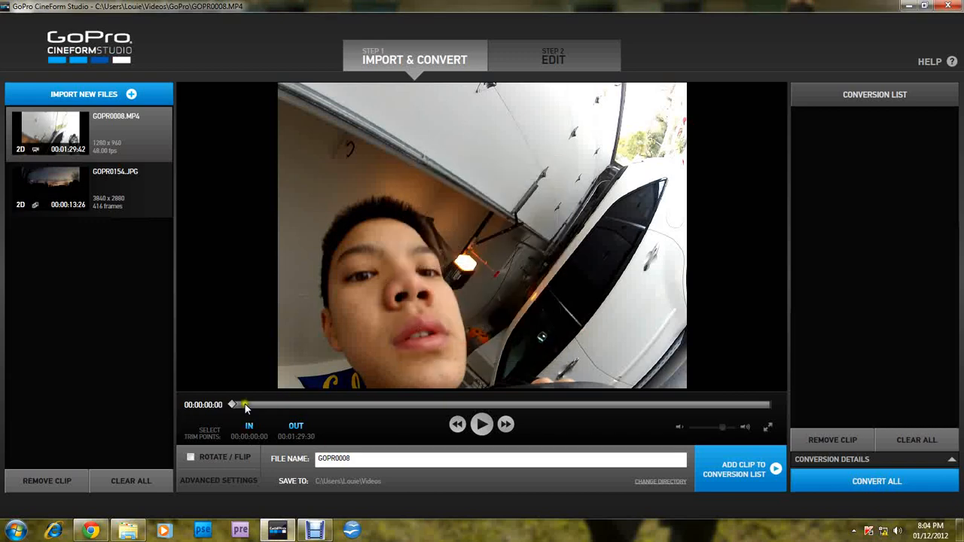
Scrub the preview, queue the clip and start then stop its conversion.
{"action": "left_click_drag", "start_coordinate": [244, 406], "coordinate": [691, 405]}
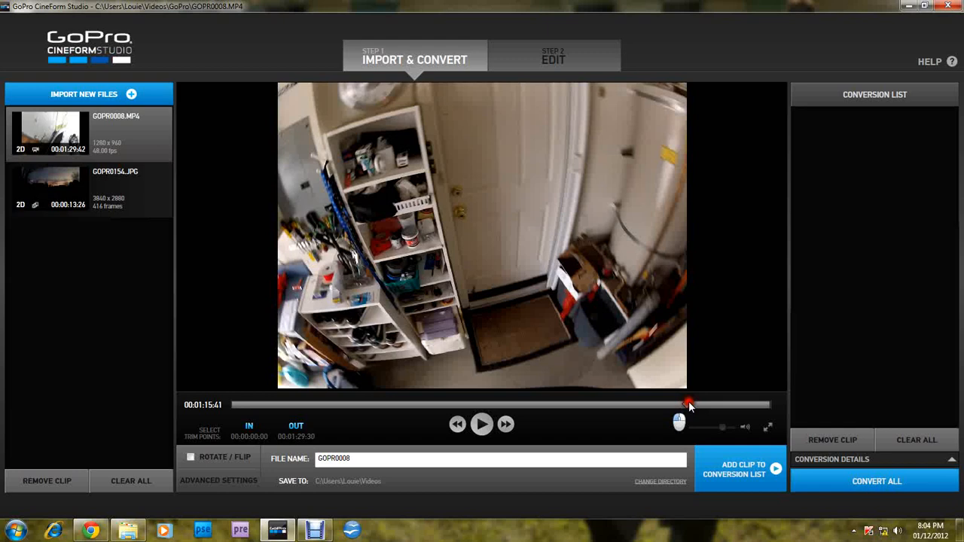
{"action": "left_click_drag", "start_coordinate": [690, 404], "coordinate": [473, 404]}
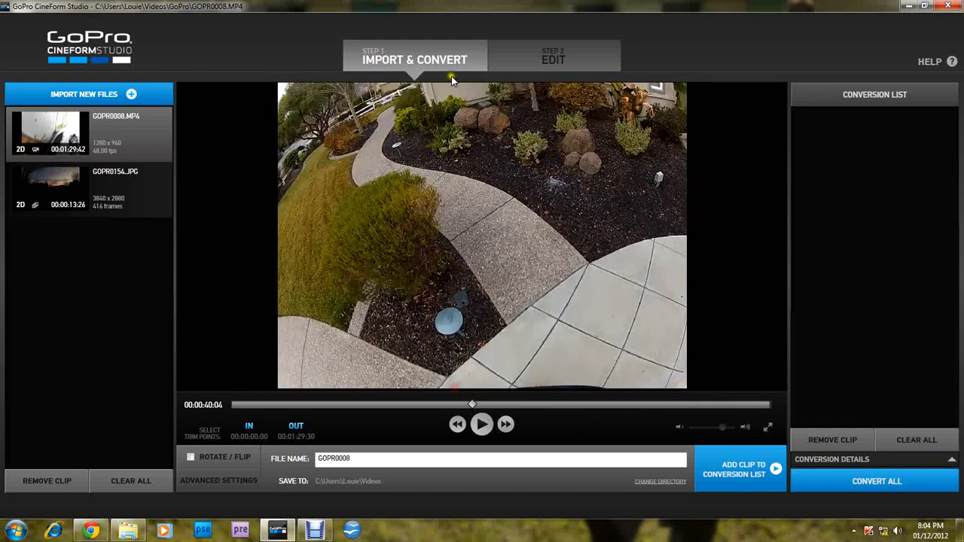
{"action": "left_click", "coordinate": [553, 58]}
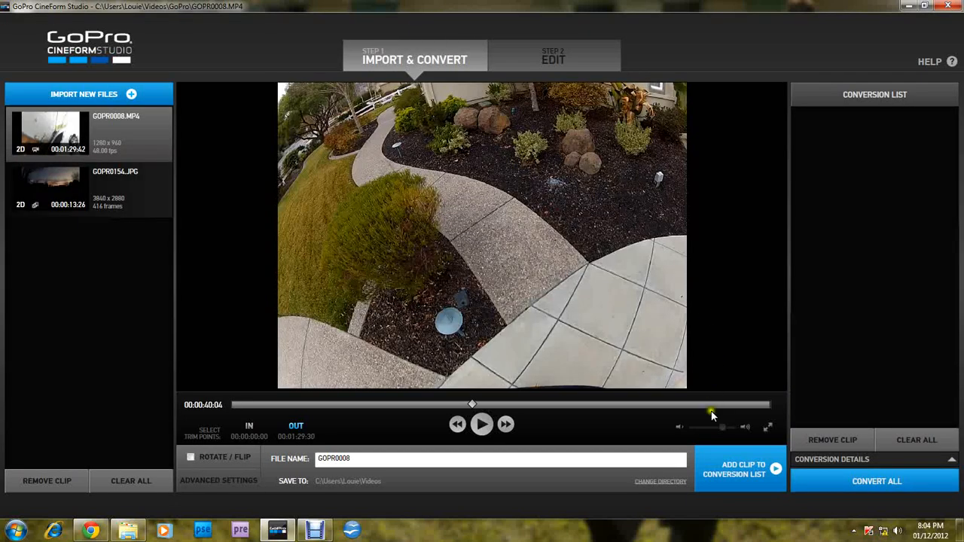
{"action": "left_click", "coordinate": [740, 468]}
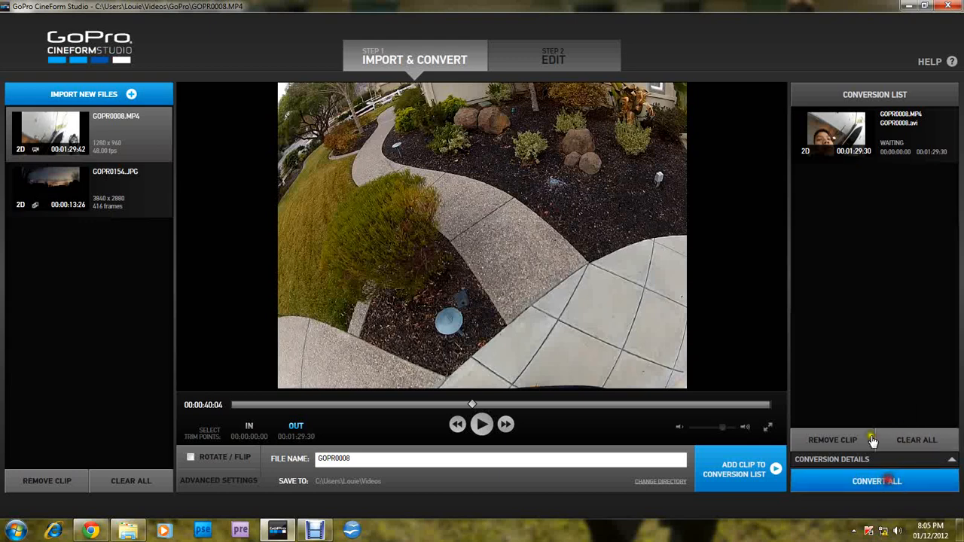
{"action": "left_click", "coordinate": [874, 483]}
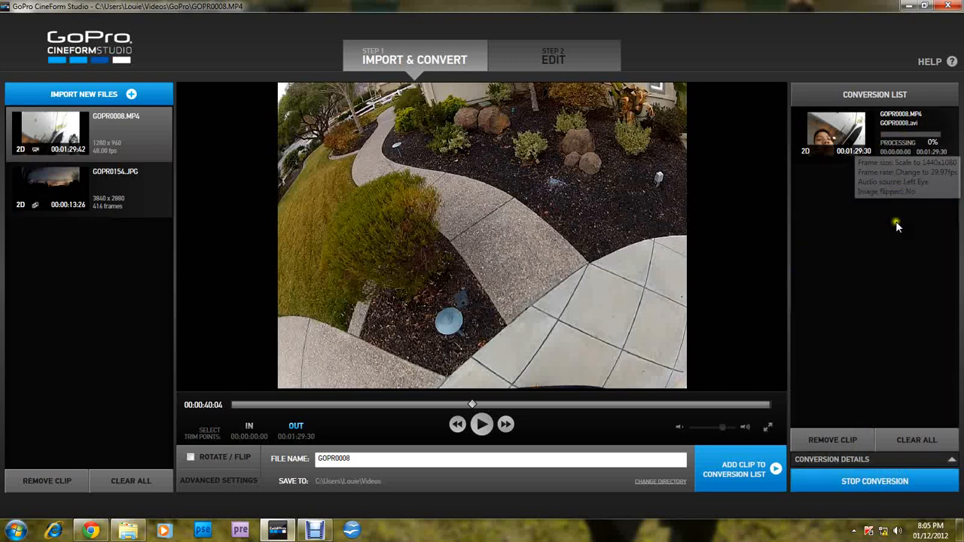
{"action": "left_click", "coordinate": [874, 483]}
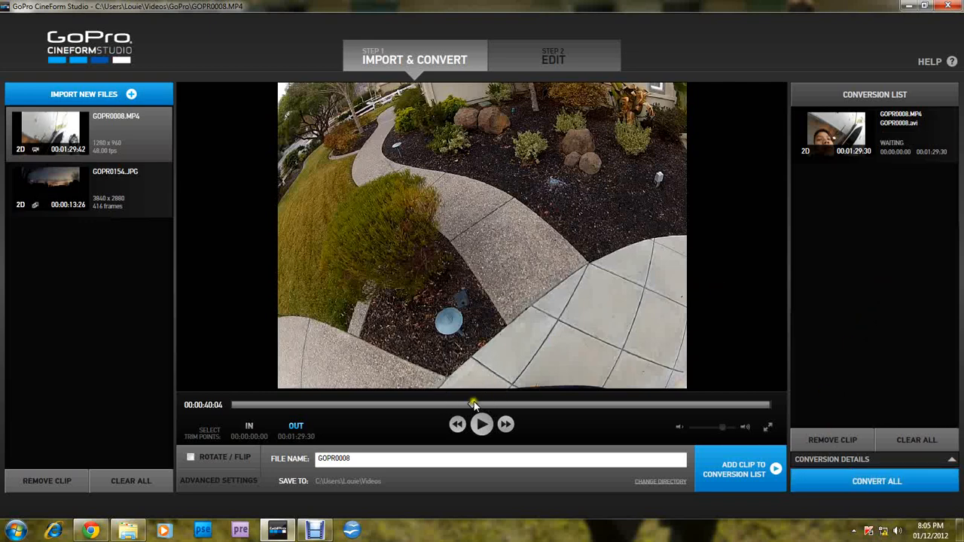
Trim the clip to about three seconds and add it to the conversion list.
{"action": "left_click_drag", "start_coordinate": [473, 406], "coordinate": [253, 405]}
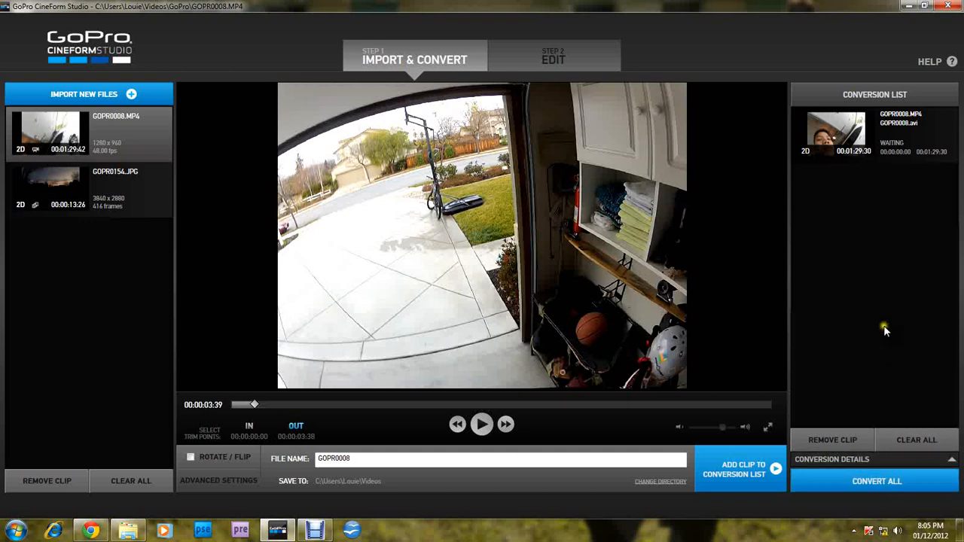
{"action": "mouse_move", "coordinate": [832, 440]}
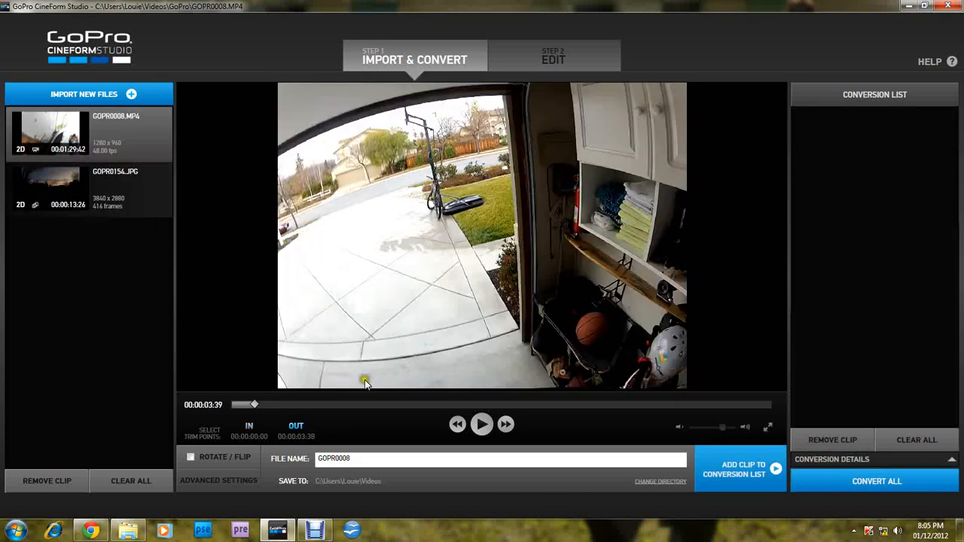
{"action": "left_click", "coordinate": [740, 468]}
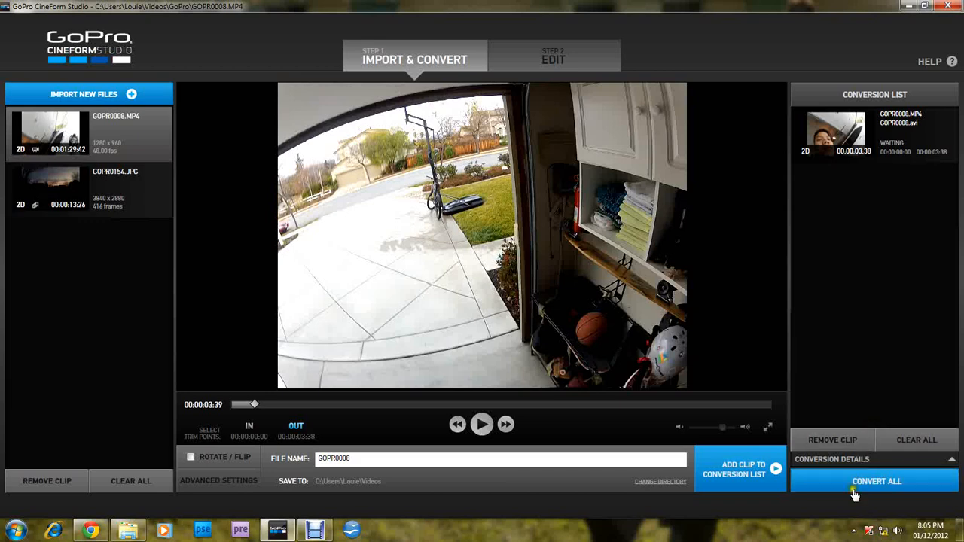
Run Convert All on the three-second clip and return to the converter while it processes.
{"action": "left_click", "coordinate": [877, 482]}
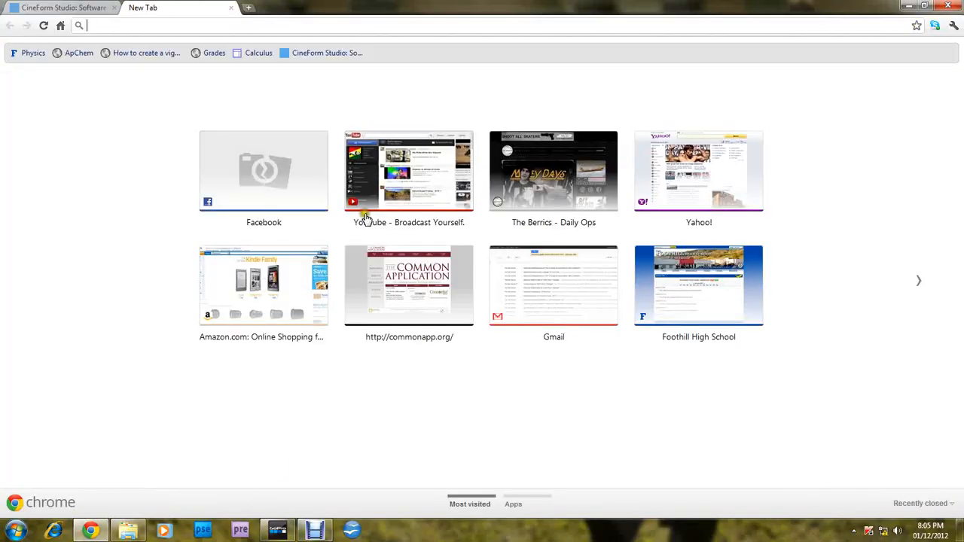
{"action": "left_click", "coordinate": [410, 170]}
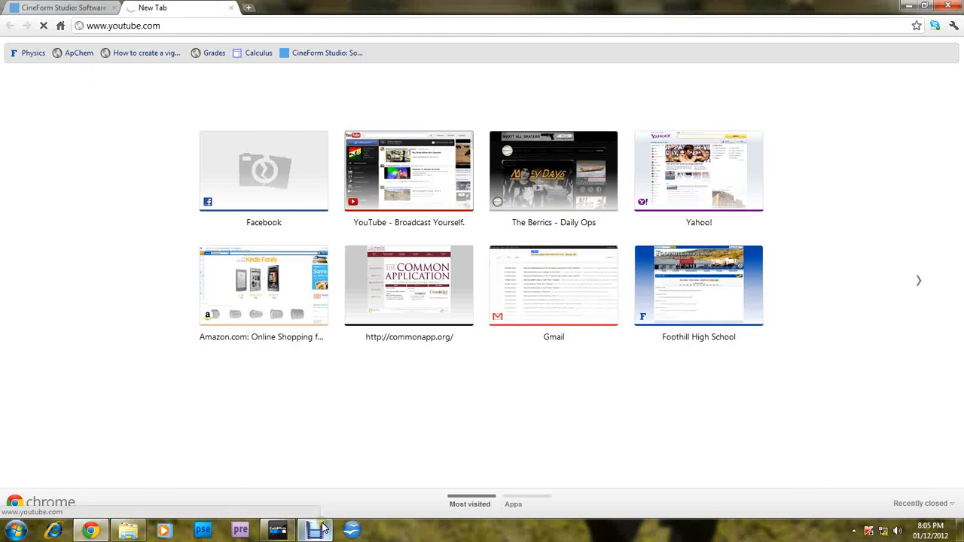
{"action": "left_click", "coordinate": [278, 530]}
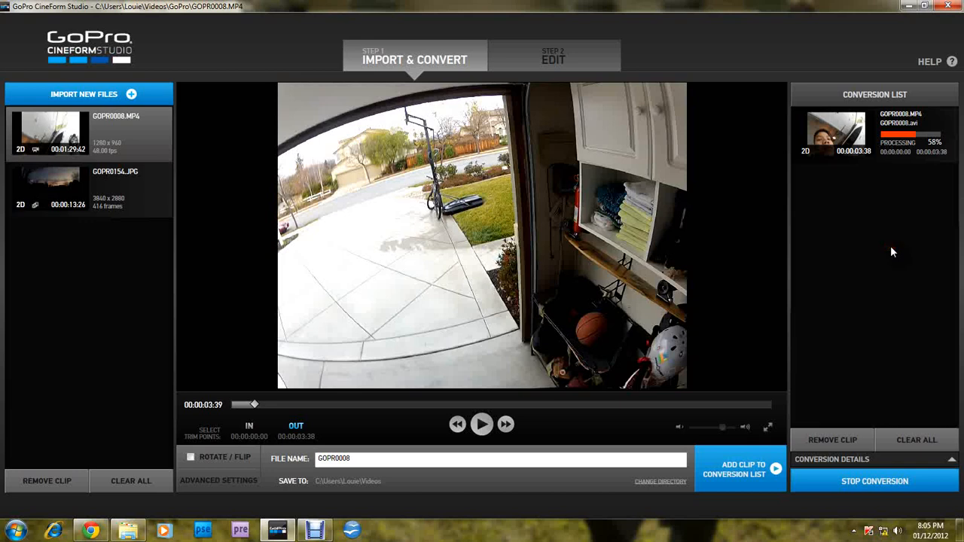
{"action": "mouse_move", "coordinate": [179, 178]}
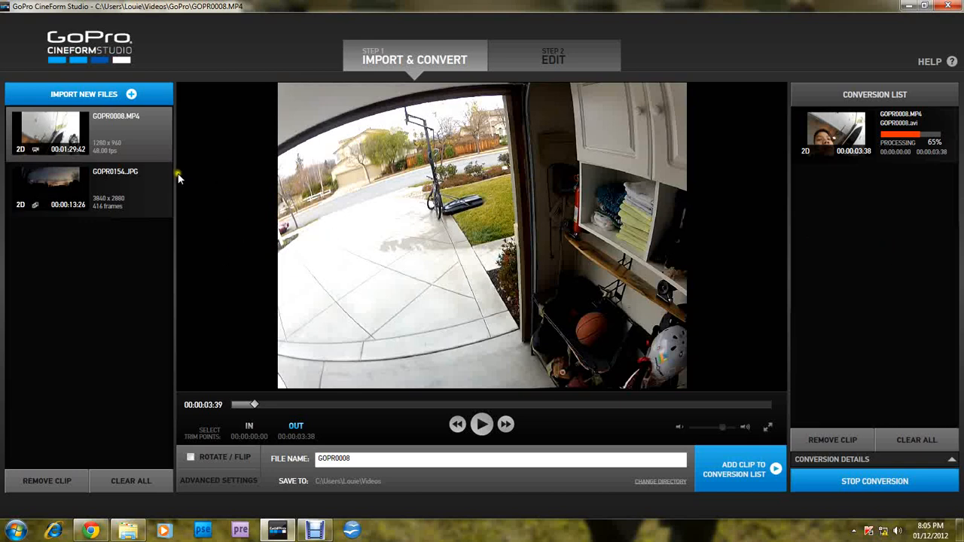
{"action": "mouse_move", "coordinate": [533, 78]}
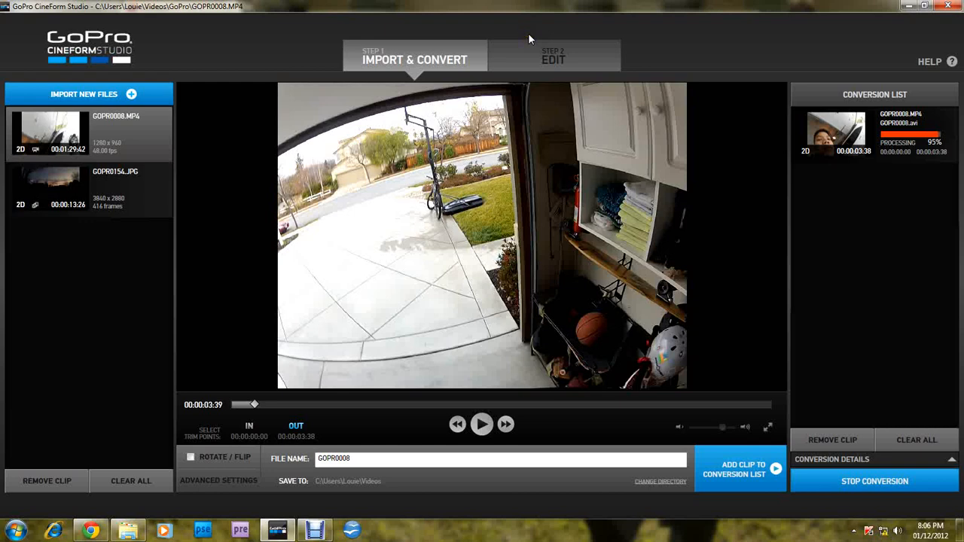
Proceed to Step 2 Edit with the converted AVI clip and choose a playback resolution.
{"action": "left_click", "coordinate": [554, 59]}
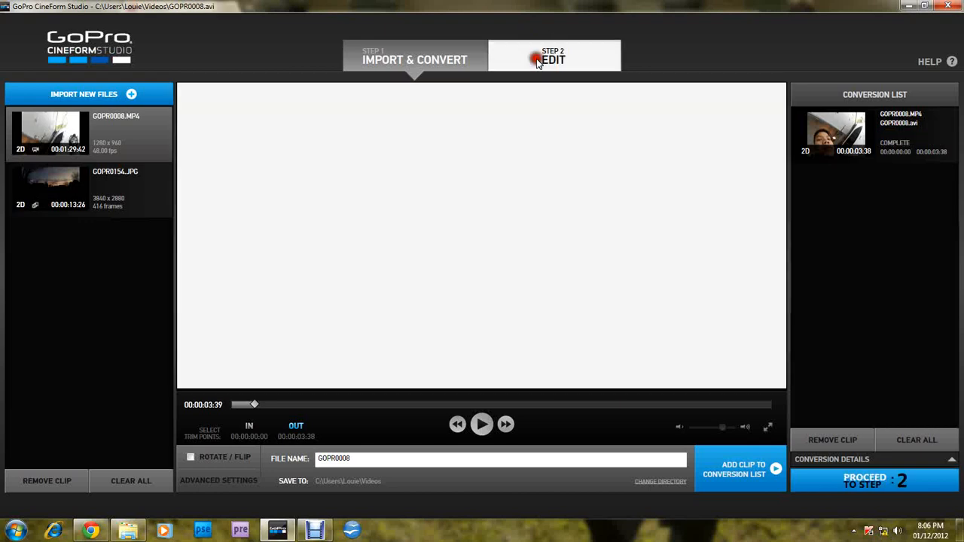
{"action": "left_click", "coordinate": [553, 58]}
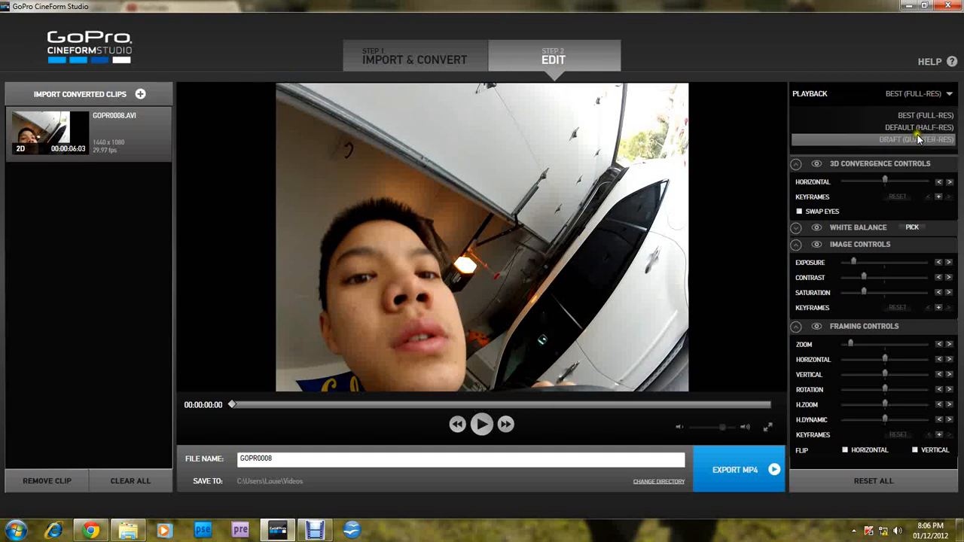
{"action": "left_click", "coordinate": [914, 138]}
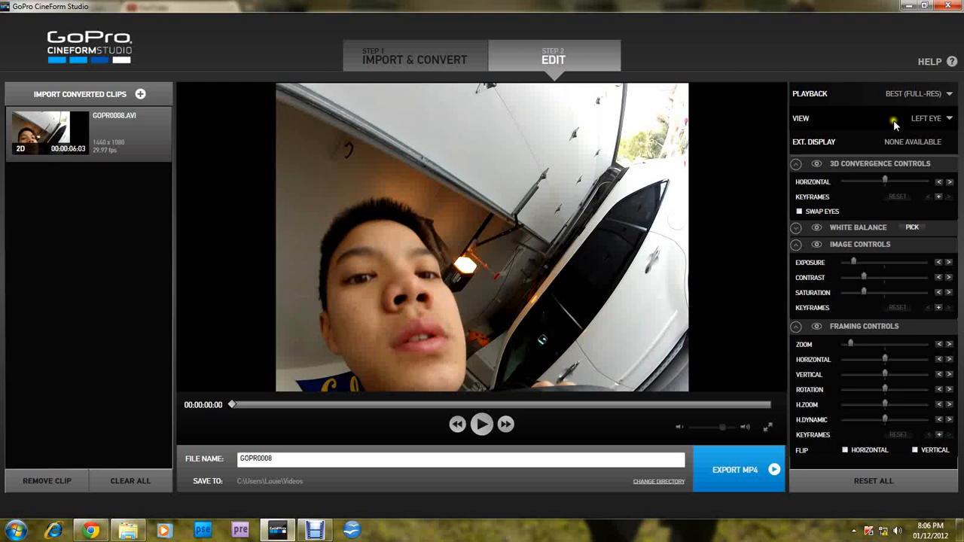
{"action": "left_click", "coordinate": [950, 117]}
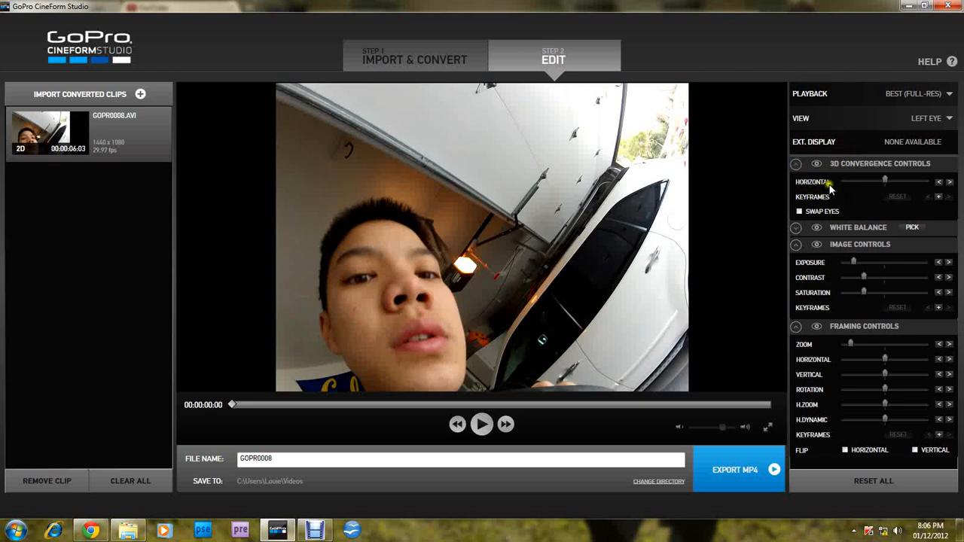
Adjust white balance temperature and raise exposure to brighten the clip, then reveal framing controls.
{"action": "left_click", "coordinate": [796, 163]}
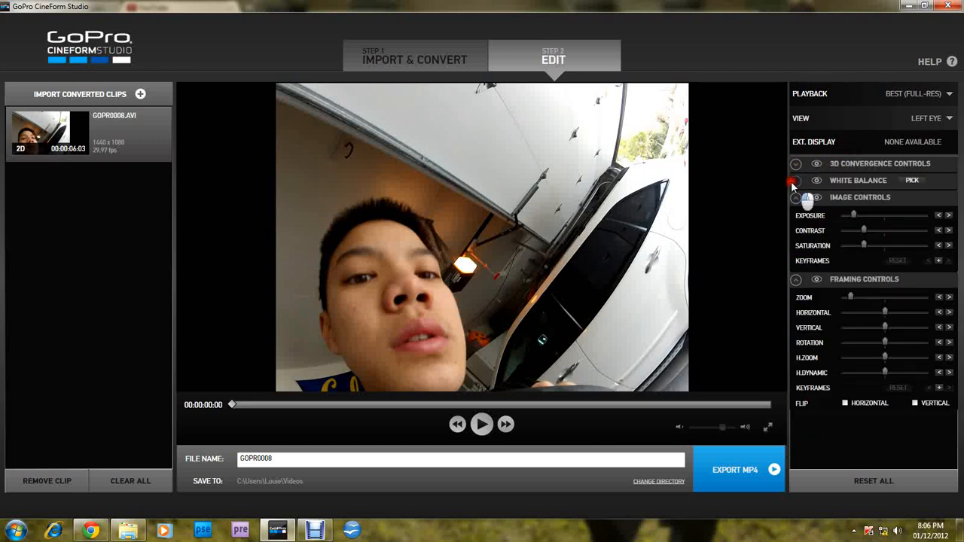
{"action": "left_click", "coordinate": [796, 180]}
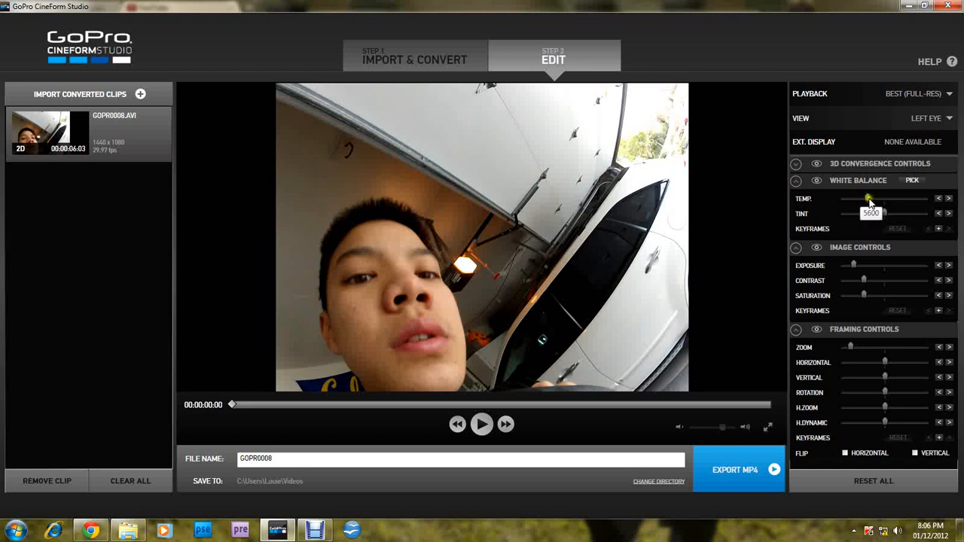
{"action": "left_click_drag", "start_coordinate": [868, 199], "coordinate": [895, 199]}
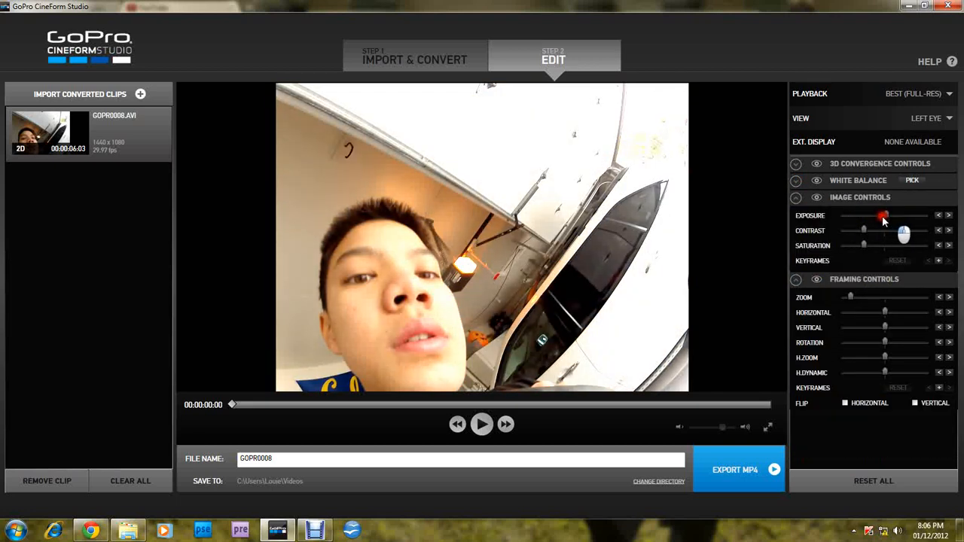
{"action": "left_click_drag", "start_coordinate": [883, 215], "coordinate": [896, 216]}
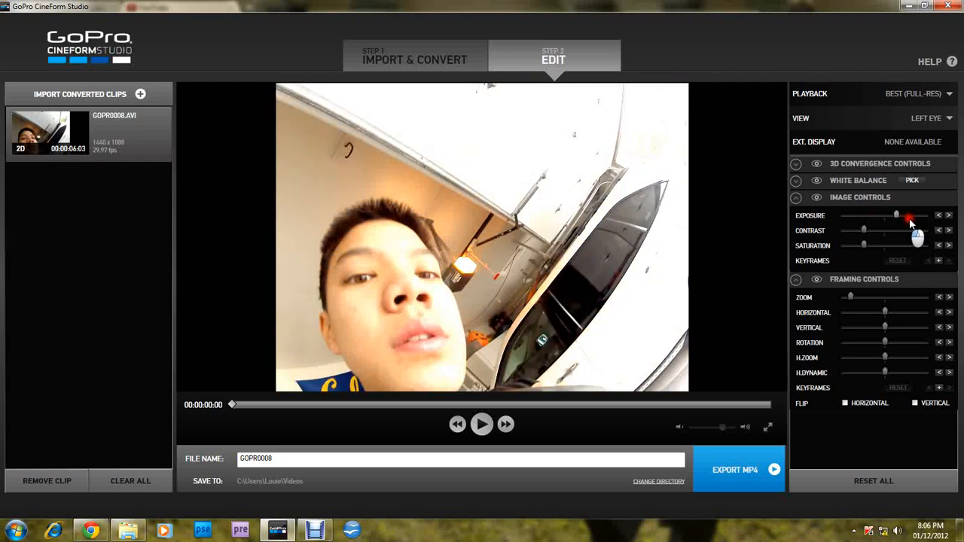
{"action": "left_click_drag", "start_coordinate": [896, 217], "coordinate": [865, 217]}
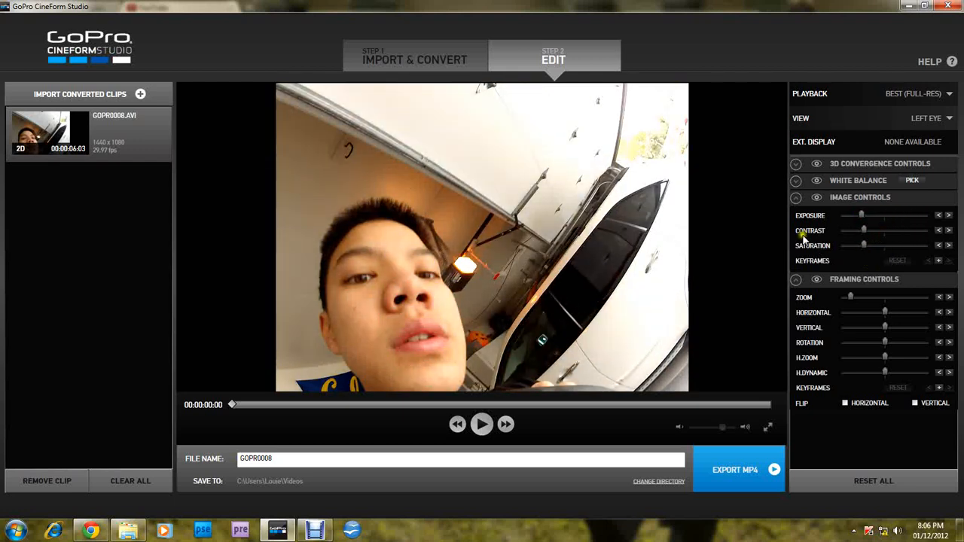
{"action": "left_click", "coordinate": [796, 198]}
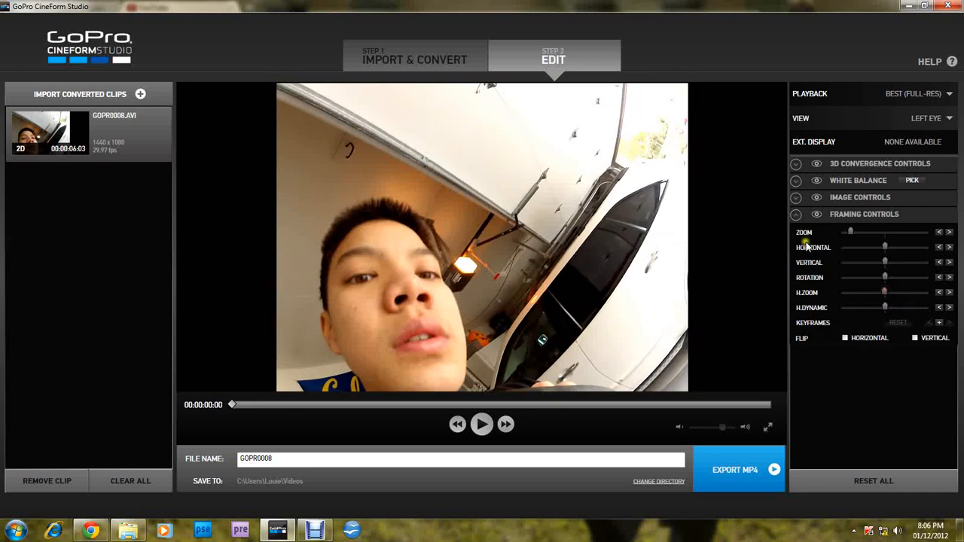
{"action": "left_click", "coordinate": [796, 214]}
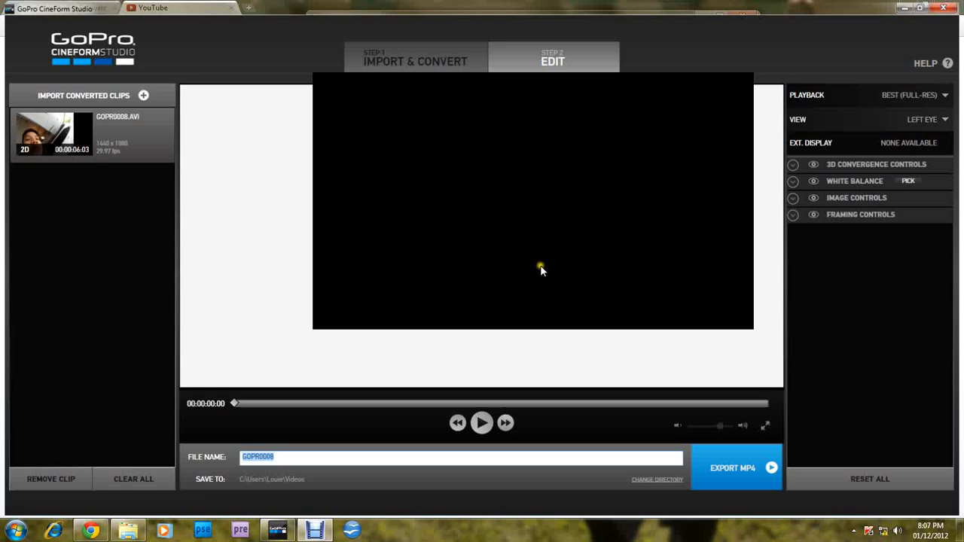
{"action": "left_click", "coordinate": [409, 377]}
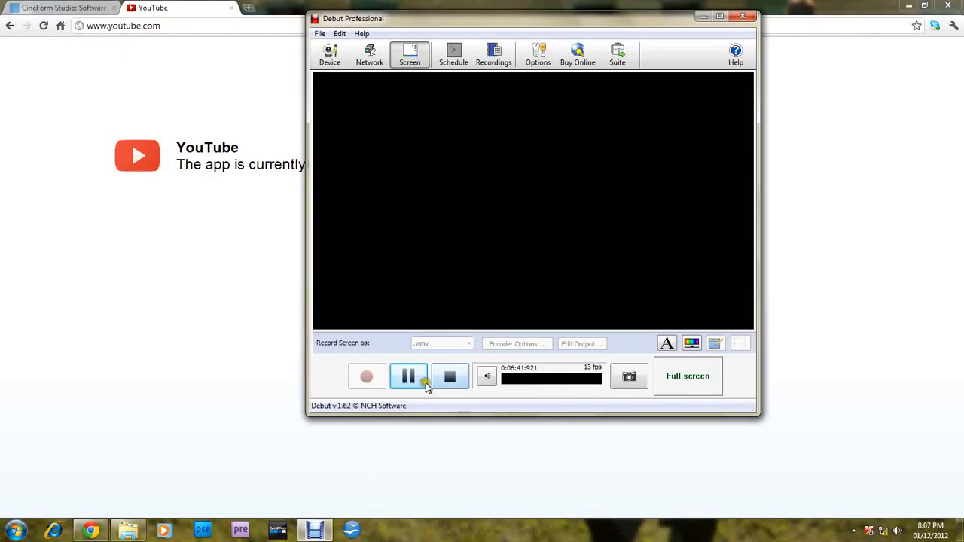